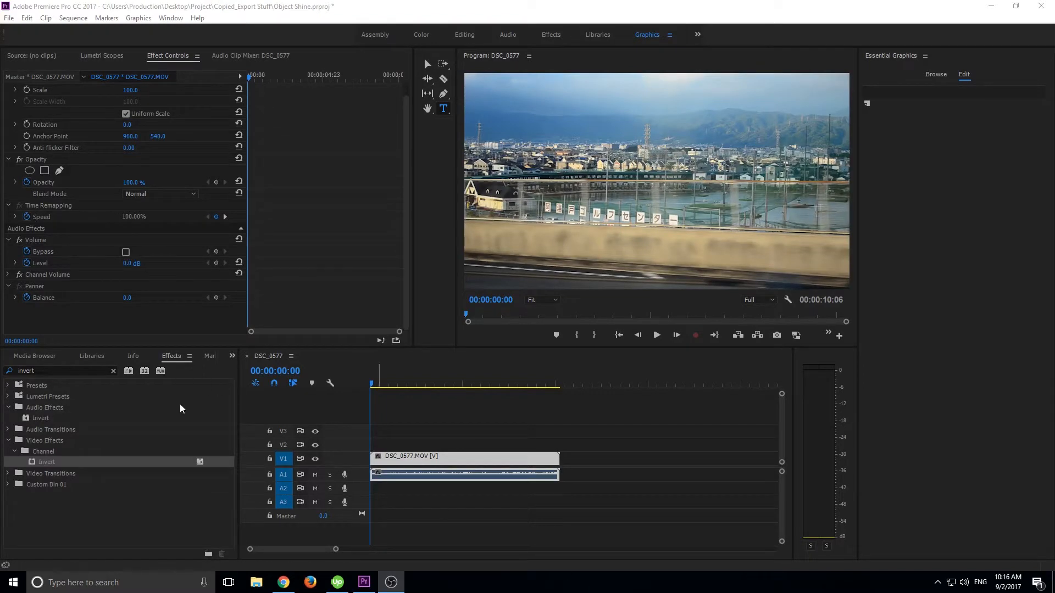
{"action": "mouse_move", "coordinate": [48, 463]}
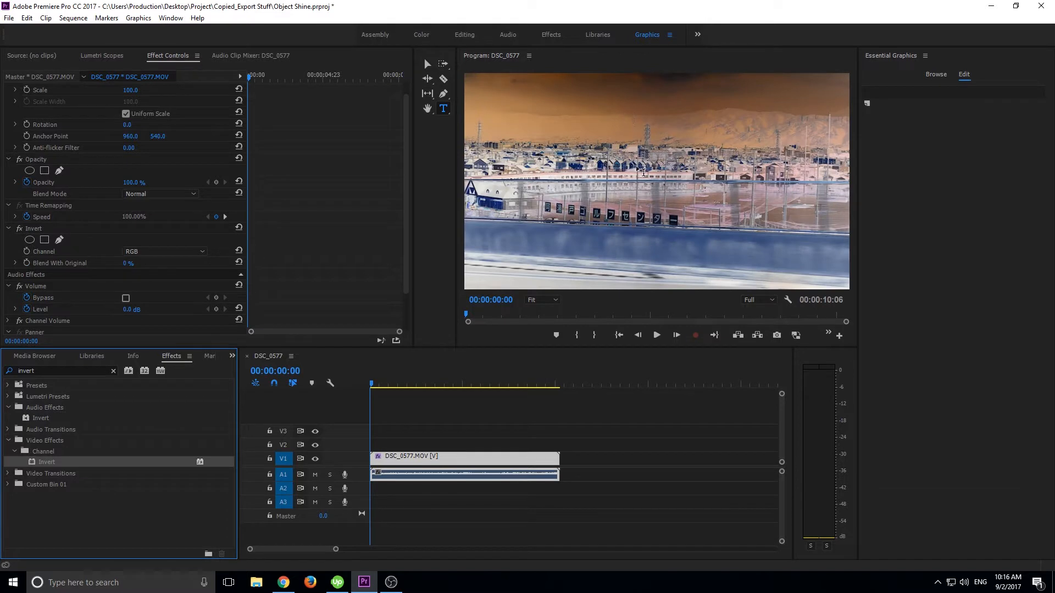
{"action": "mouse_move", "coordinate": [528, 263]}
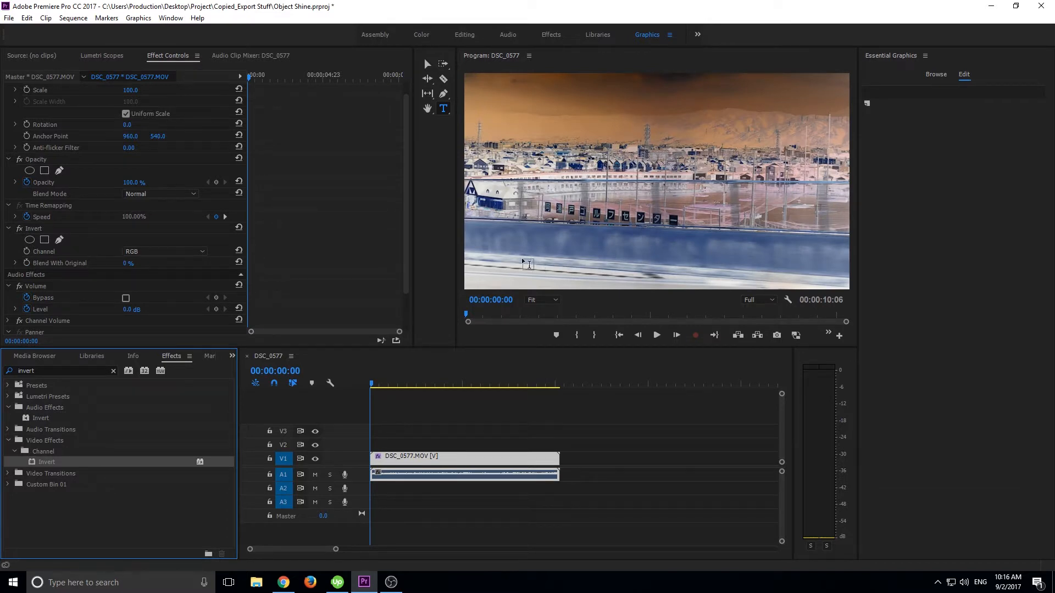
{"action": "mouse_move", "coordinate": [535, 215]}
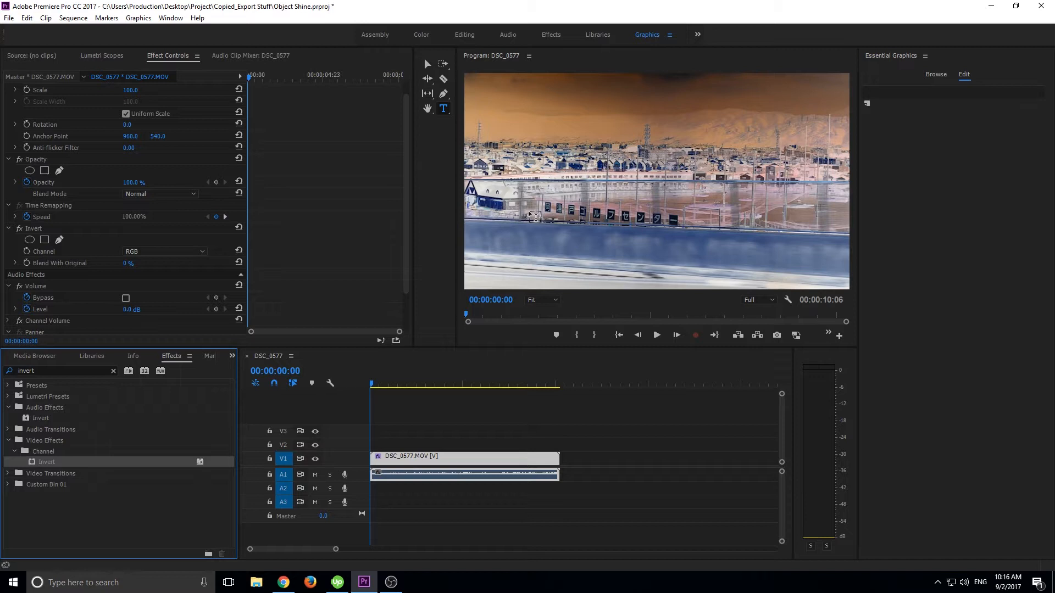
{"action": "mouse_move", "coordinate": [456, 261]}
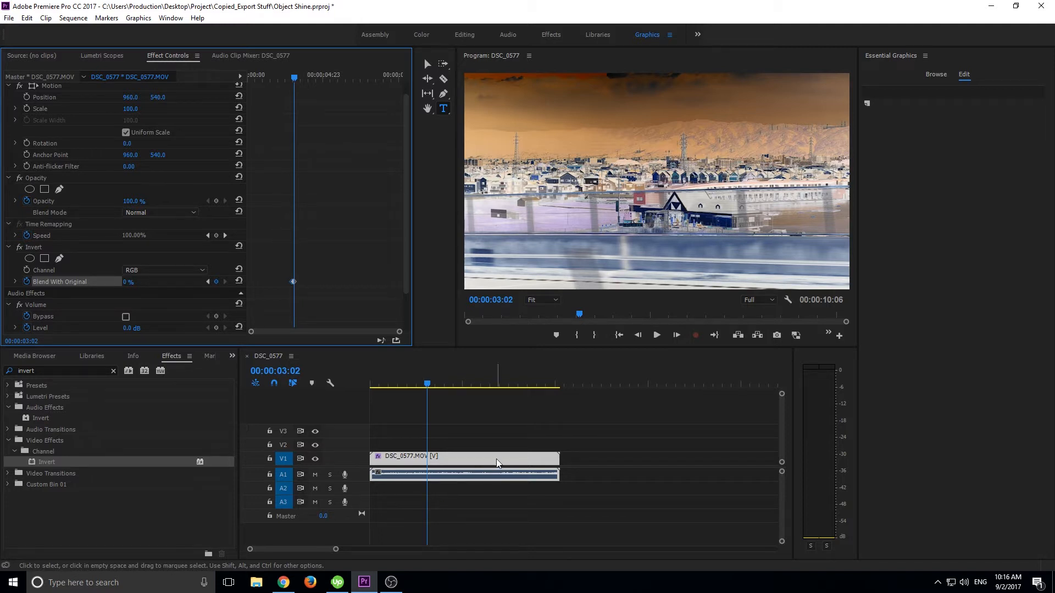
{"action": "mouse_move", "coordinate": [497, 462]}
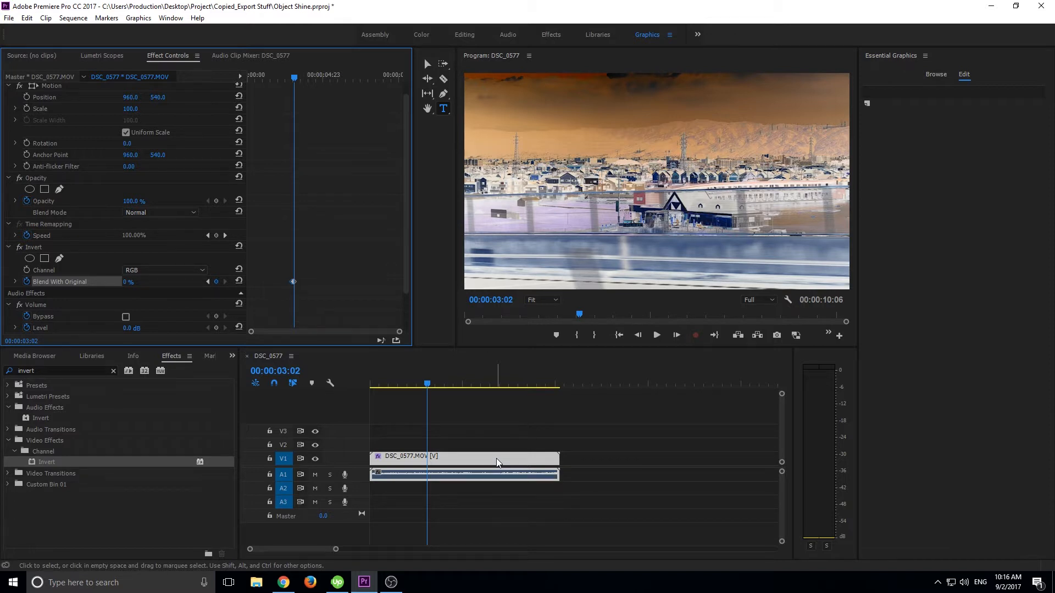
{"action": "mouse_move", "coordinate": [468, 446]}
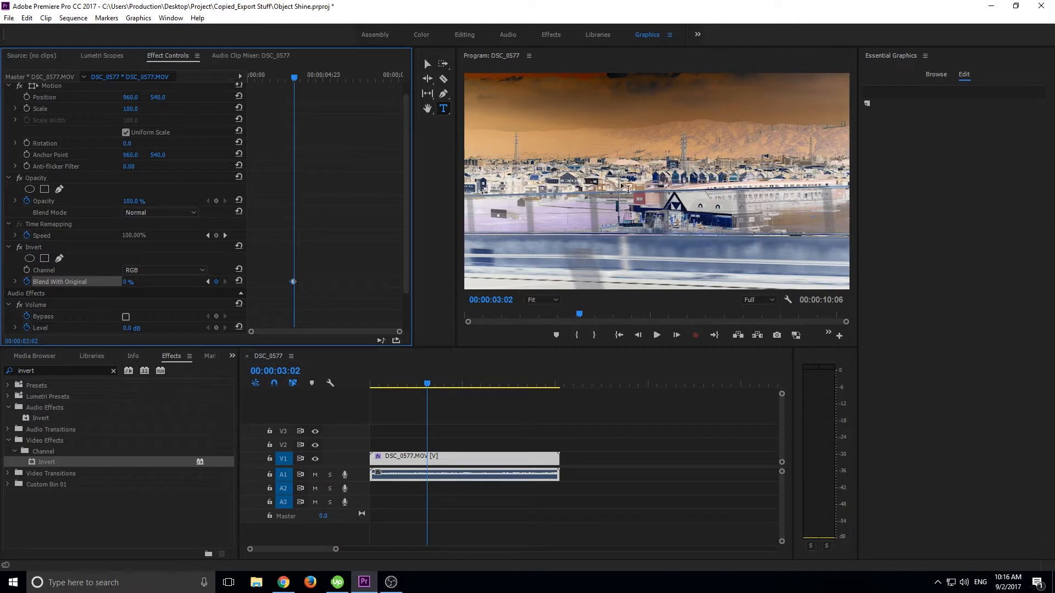
{"action": "mouse_move", "coordinate": [659, 252]}
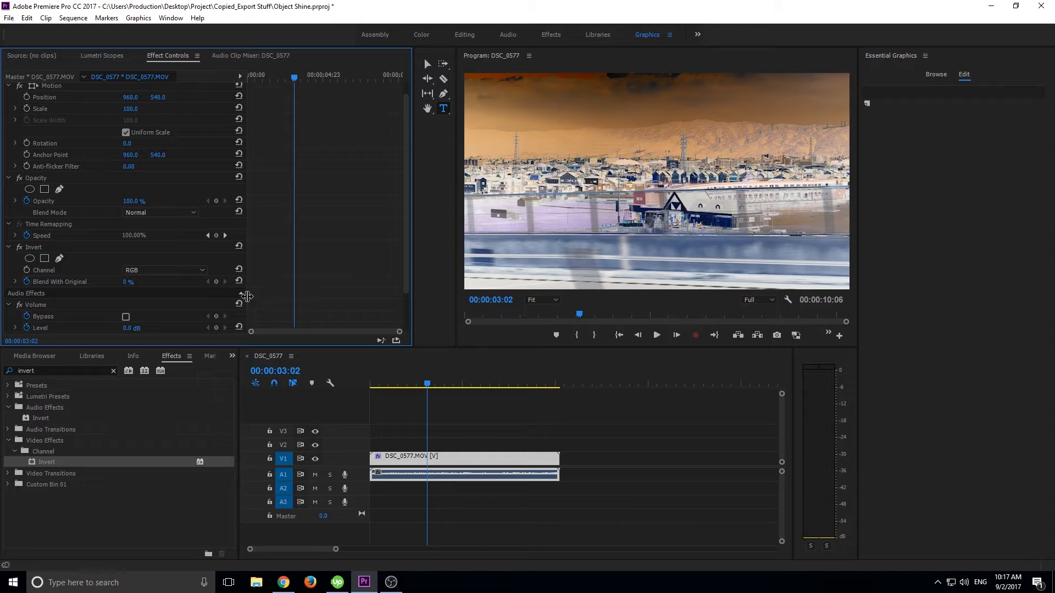
Try Invert on the Red and Green channels, then settle on Blue blended 55% with the original.
{"action": "left_click", "coordinate": [163, 270]}
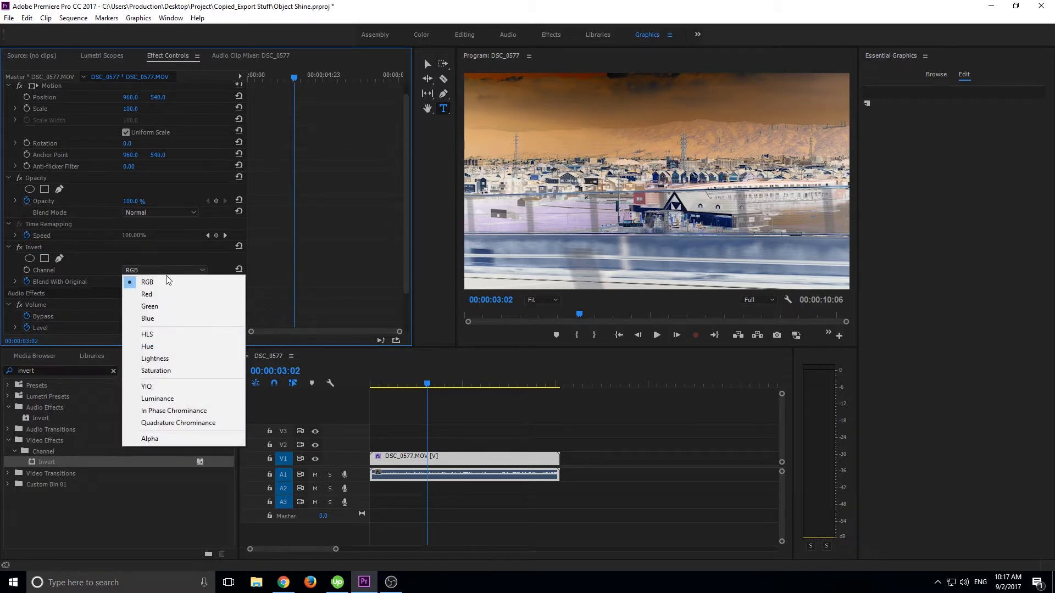
{"action": "mouse_move", "coordinate": [162, 270]}
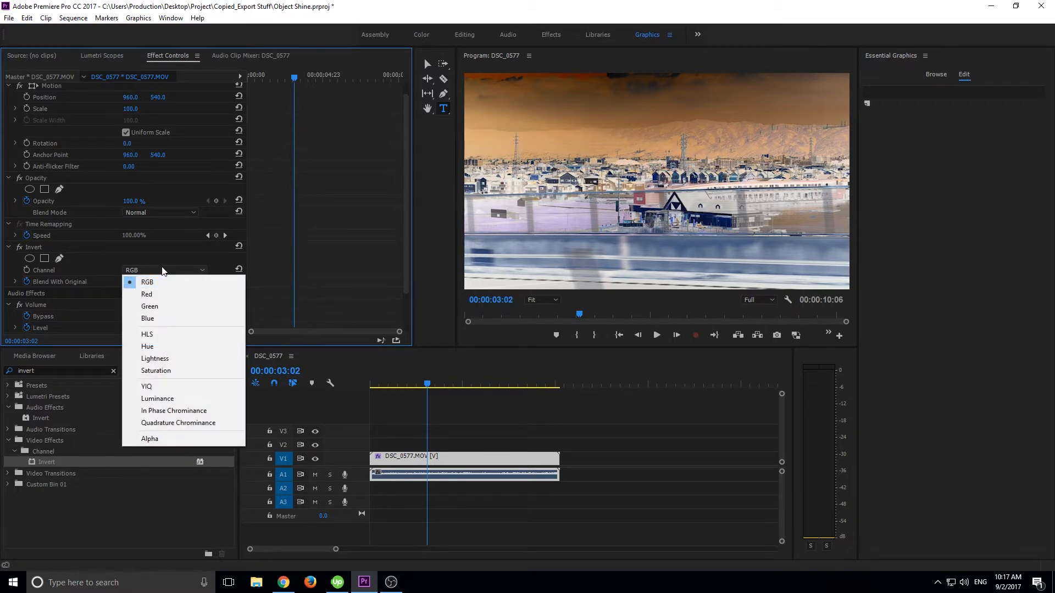
{"action": "left_click", "coordinate": [146, 294]}
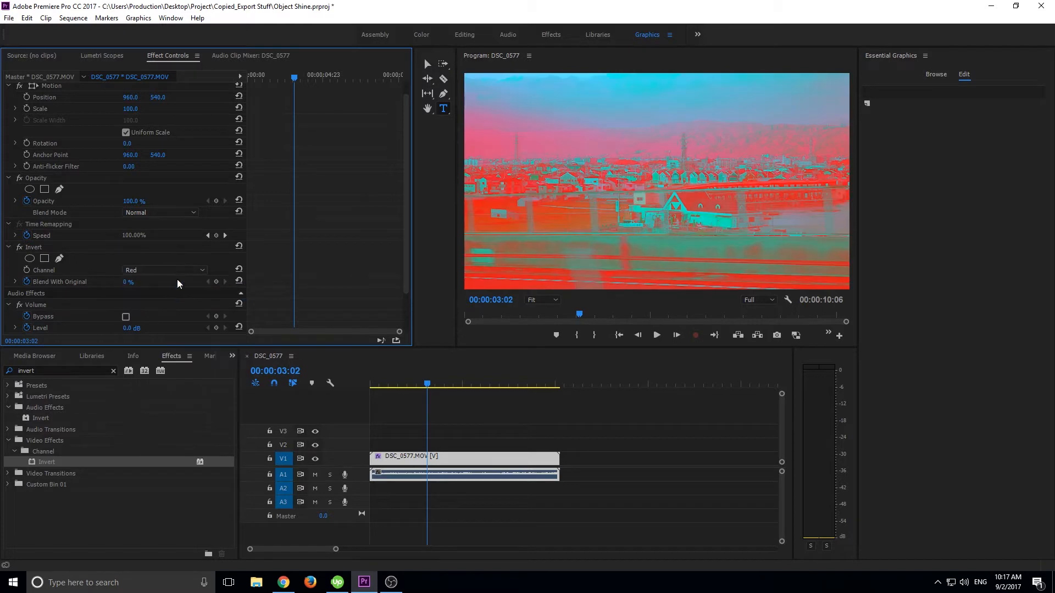
{"action": "left_click", "coordinate": [164, 270]}
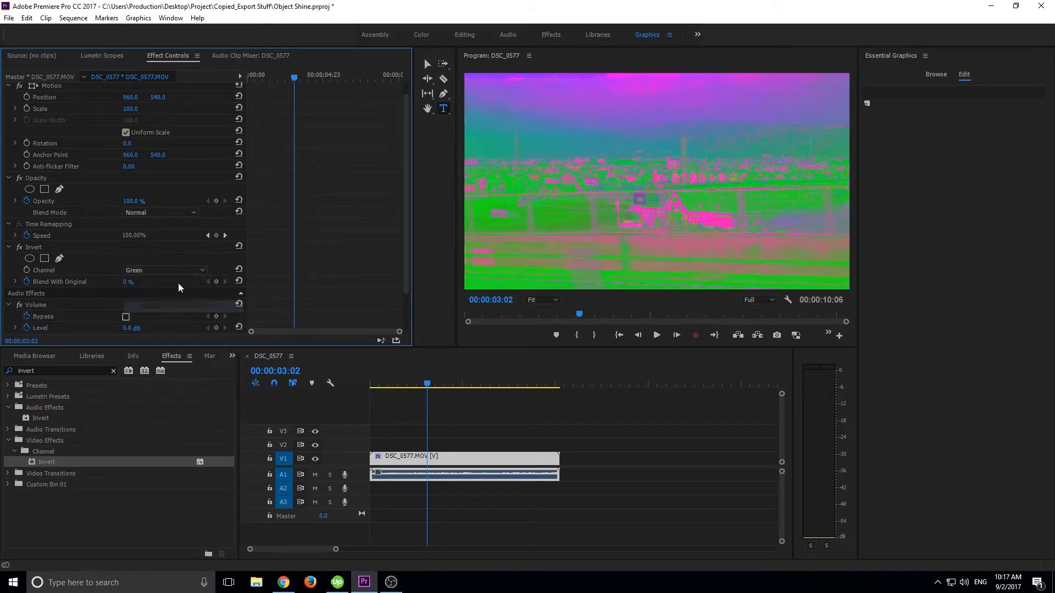
{"action": "left_click", "coordinate": [164, 271]}
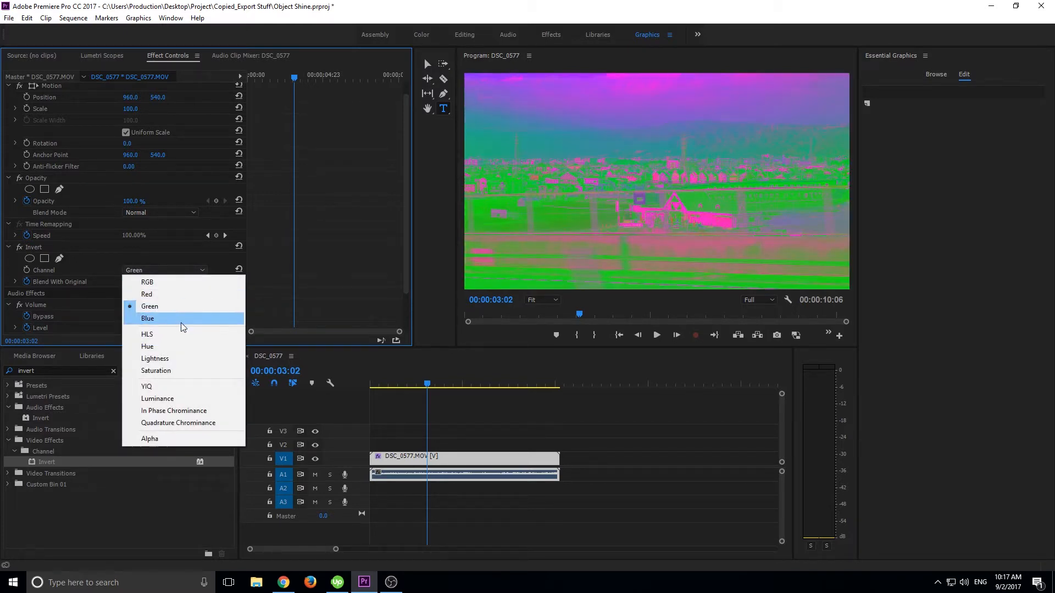
{"action": "left_click", "coordinate": [146, 319]}
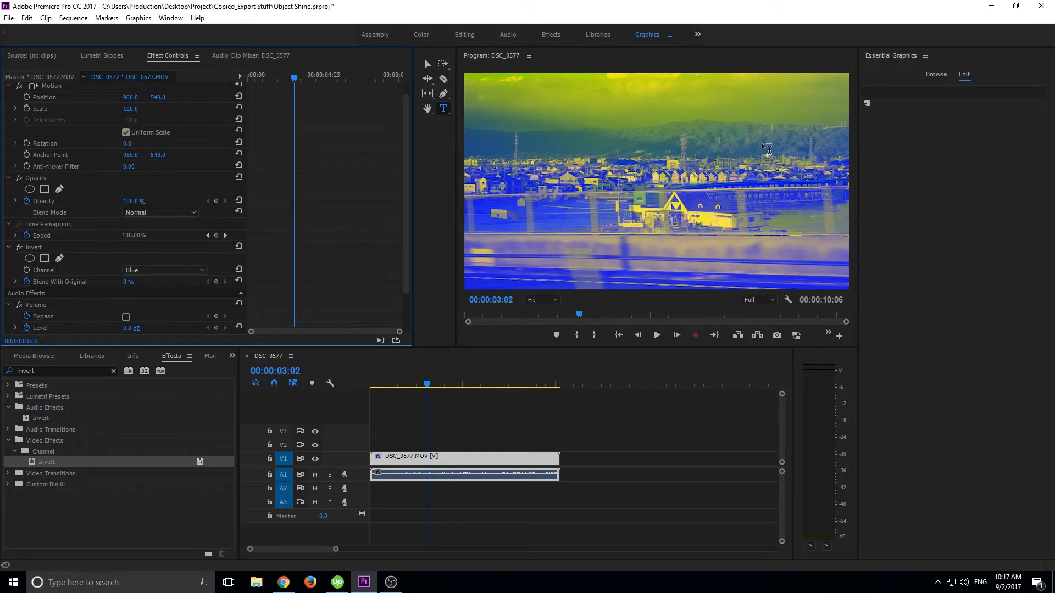
{"action": "mouse_move", "coordinate": [124, 289]}
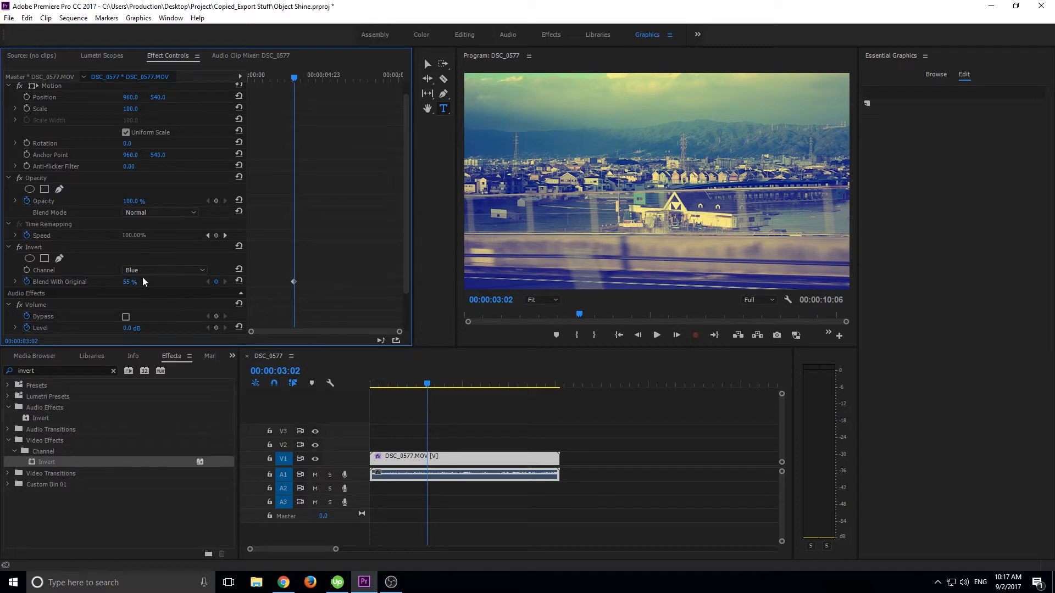
{"action": "mouse_move", "coordinate": [427, 380]}
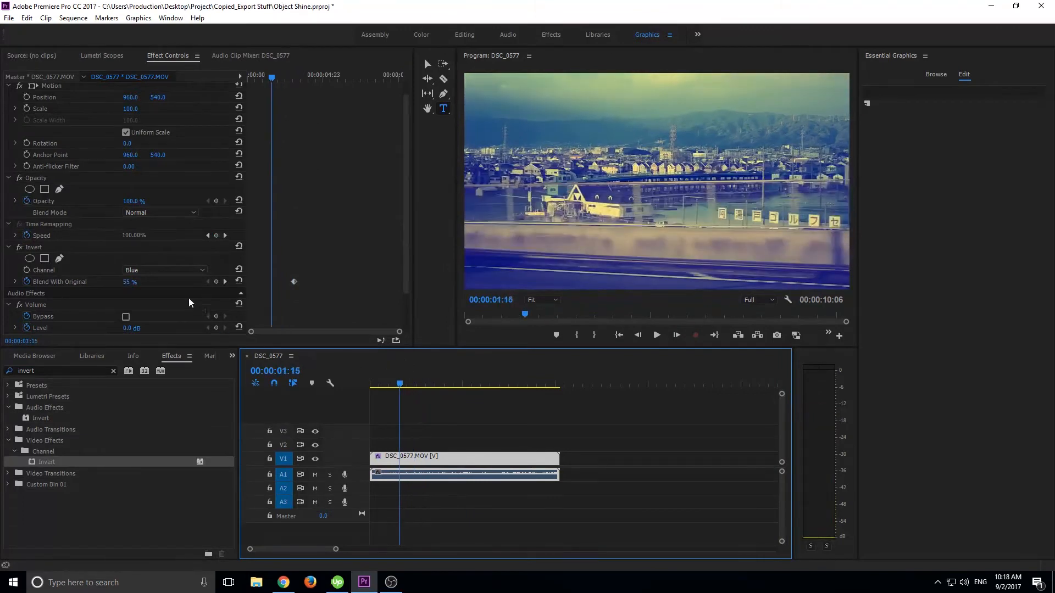
Change the inverted channel again and scrub the timeline to compare the look.
{"action": "left_click", "coordinate": [164, 270]}
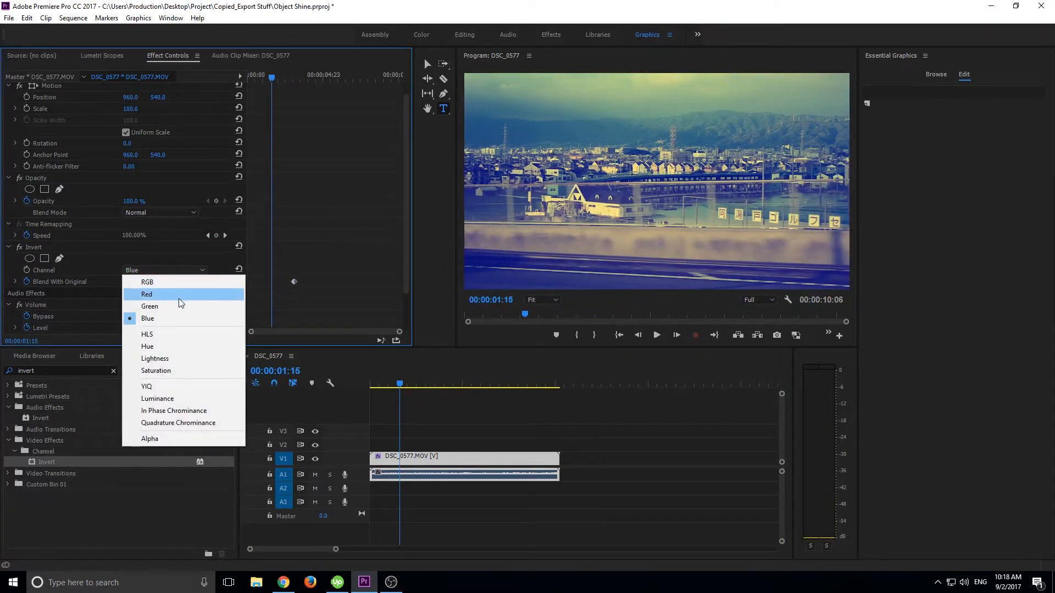
{"action": "left_click", "coordinate": [150, 307]}
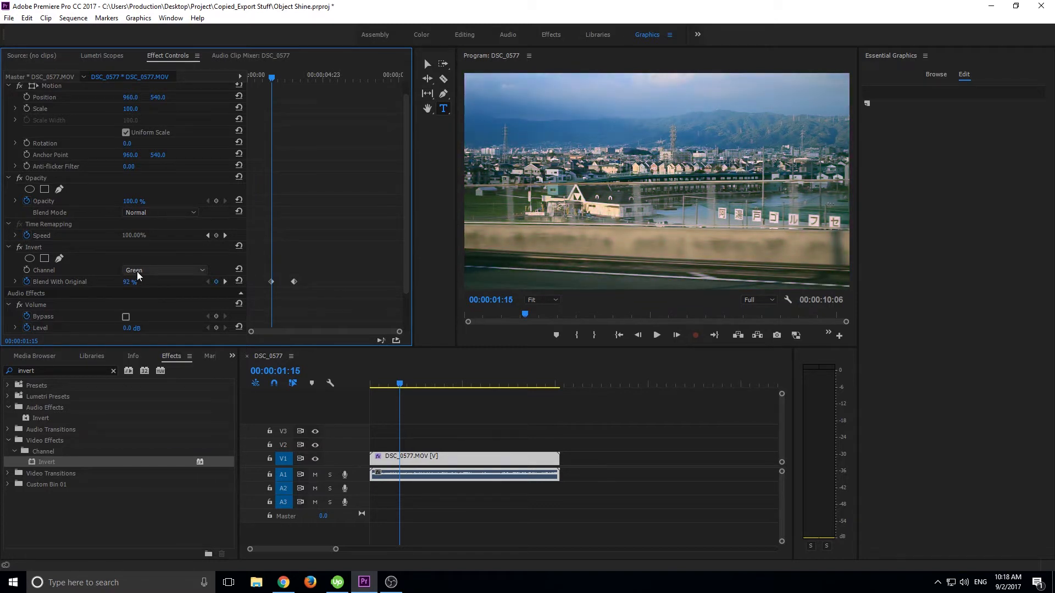
{"action": "left_click", "coordinate": [164, 270]}
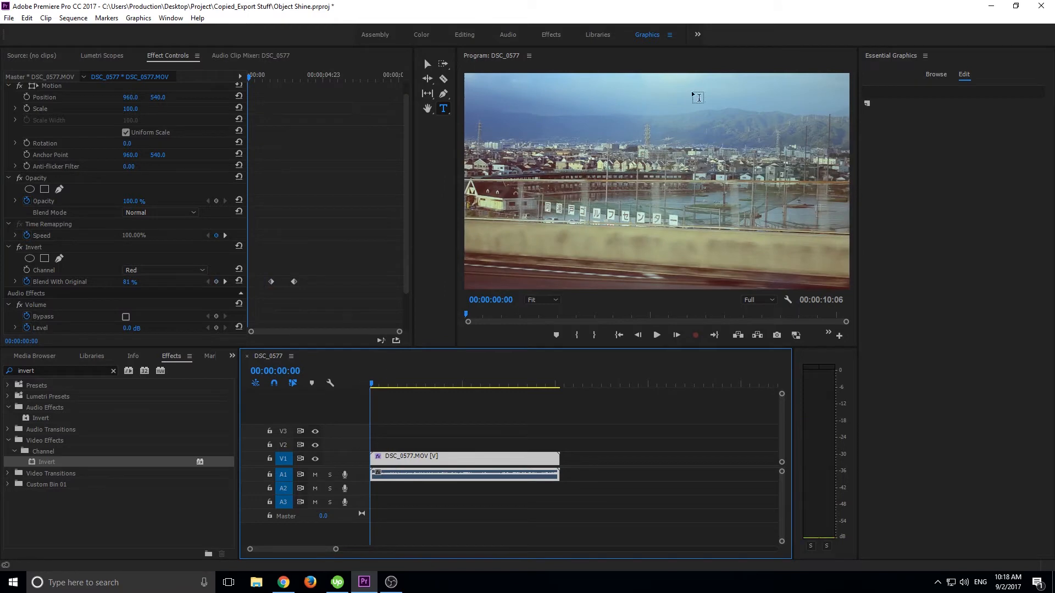
{"action": "left_click", "coordinate": [383, 384]}
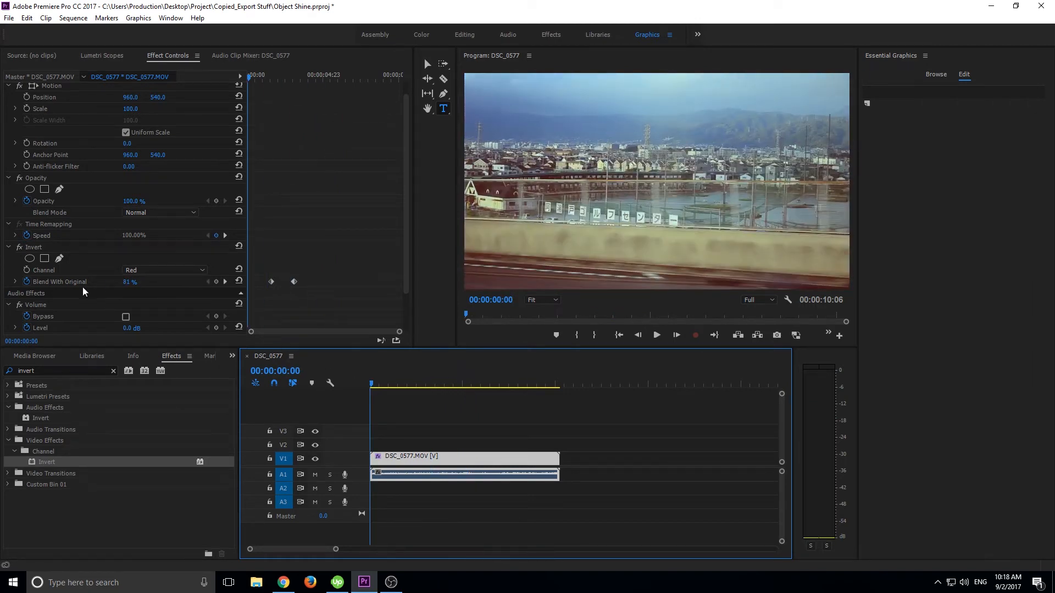
Return the Invert channel to RGB at 0% blend and park the playhead at 00:00:02:00.
{"action": "left_click", "coordinate": [164, 271]}
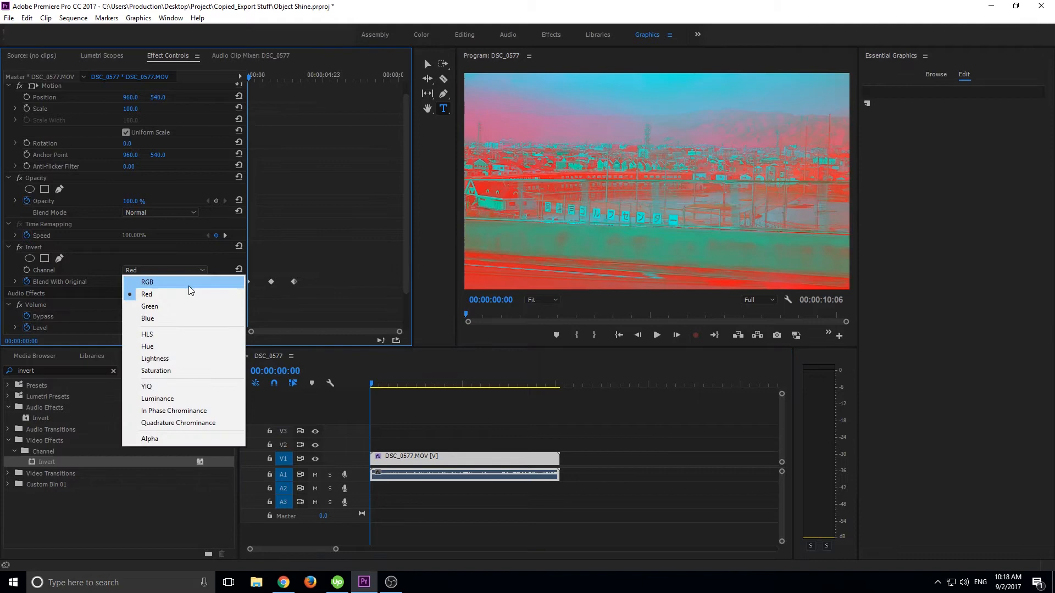
{"action": "left_click", "coordinate": [148, 283]}
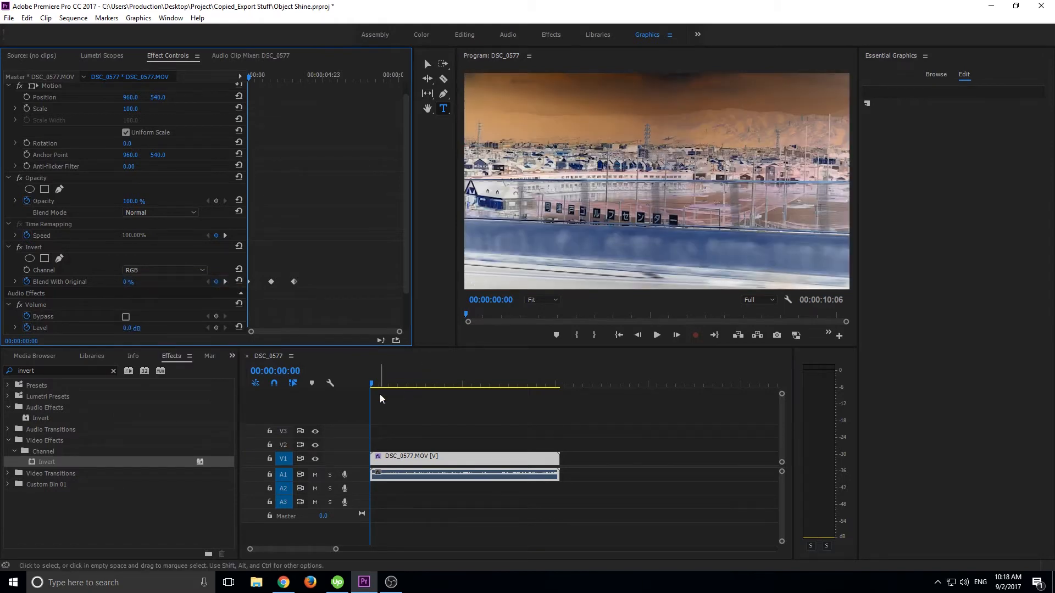
{"action": "left_click", "coordinate": [407, 383]}
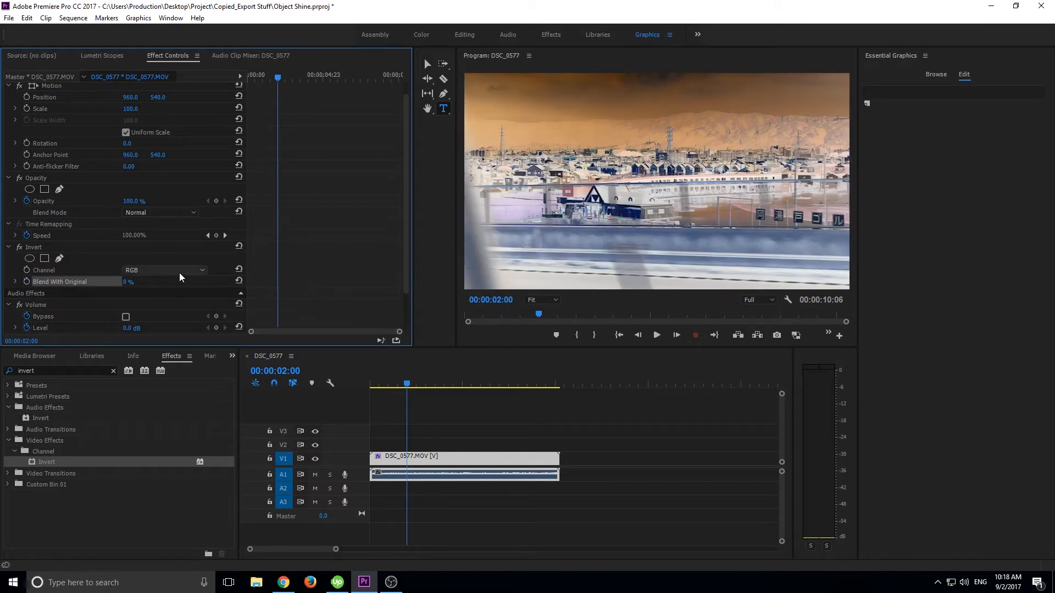
{"action": "mouse_move", "coordinate": [126, 259]}
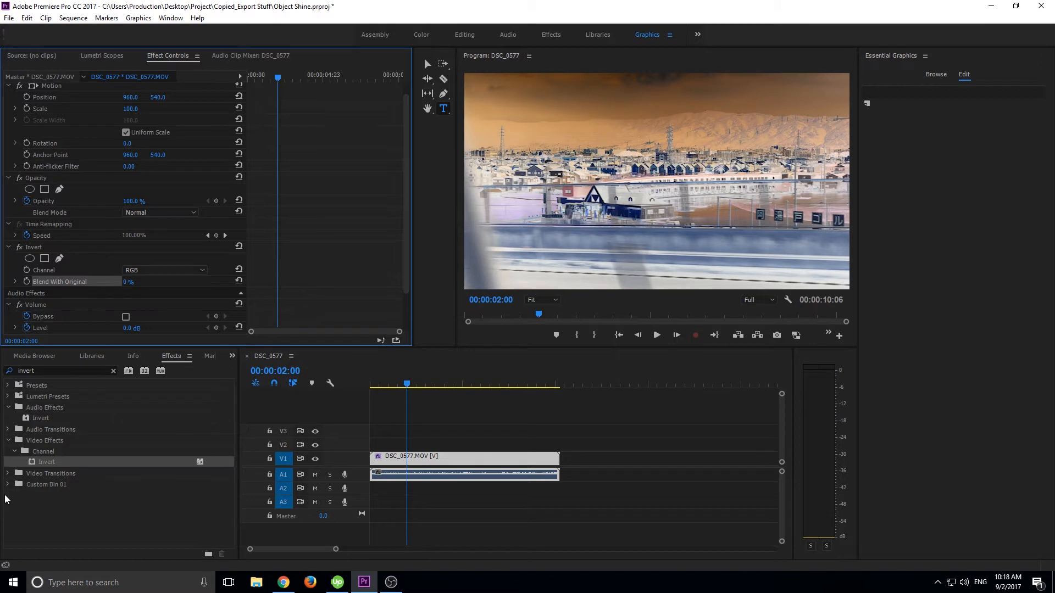
Apply the Invert effect to the GOPR0484 hillside clip from the project.
{"action": "left_click", "coordinate": [34, 356]}
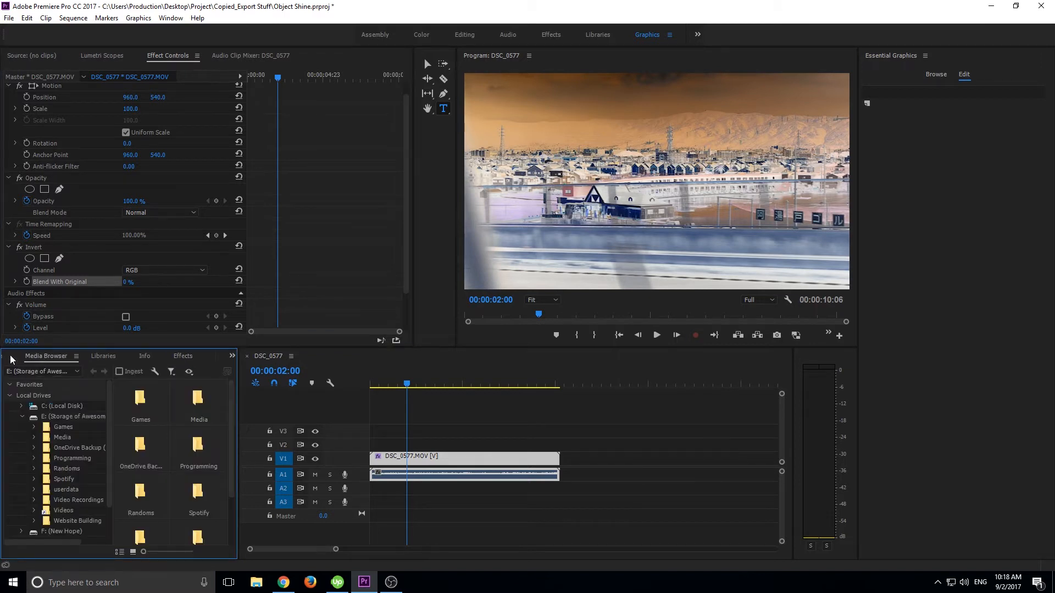
{"action": "left_click", "coordinate": [37, 356]}
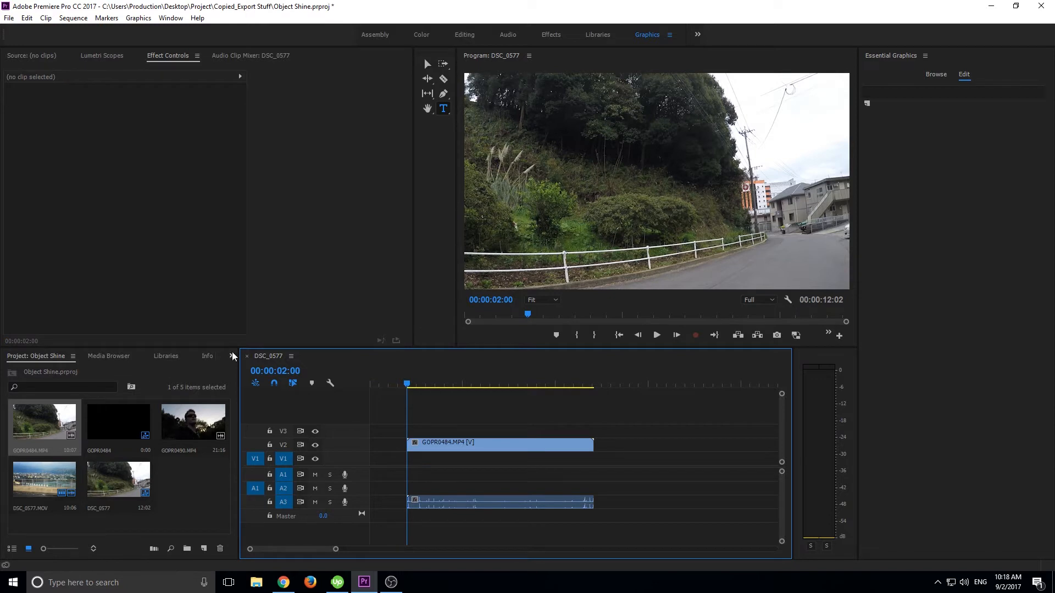
{"action": "left_click", "coordinate": [172, 356]}
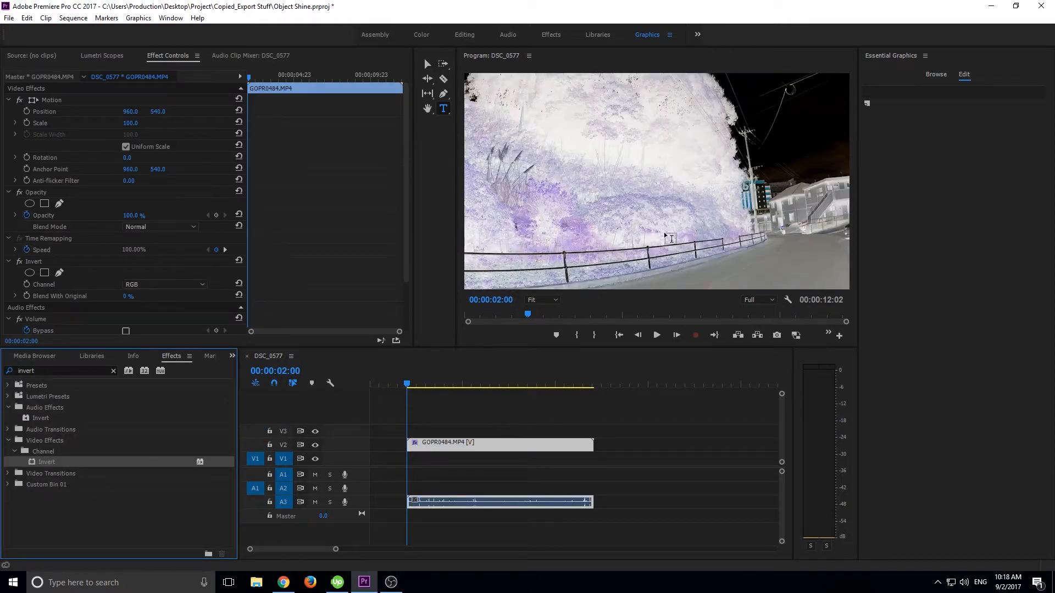
{"action": "scroll", "scroll_direction": "down", "scroll_amount": 3}
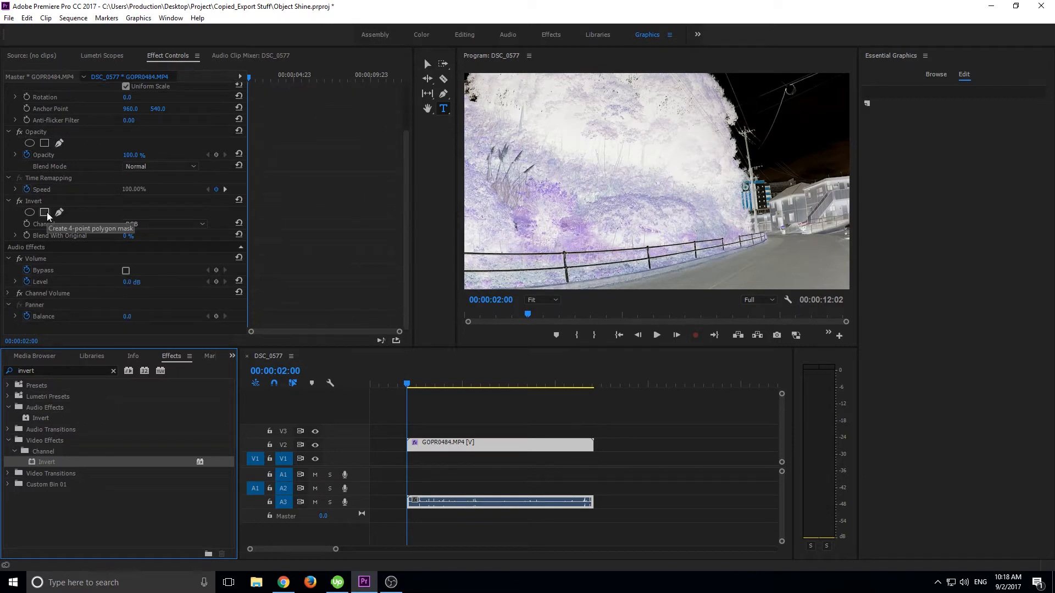
Add a four-point rectangle mask over the grass, keyframe its path, and deselect the clip.
{"action": "left_click", "coordinate": [44, 212]}
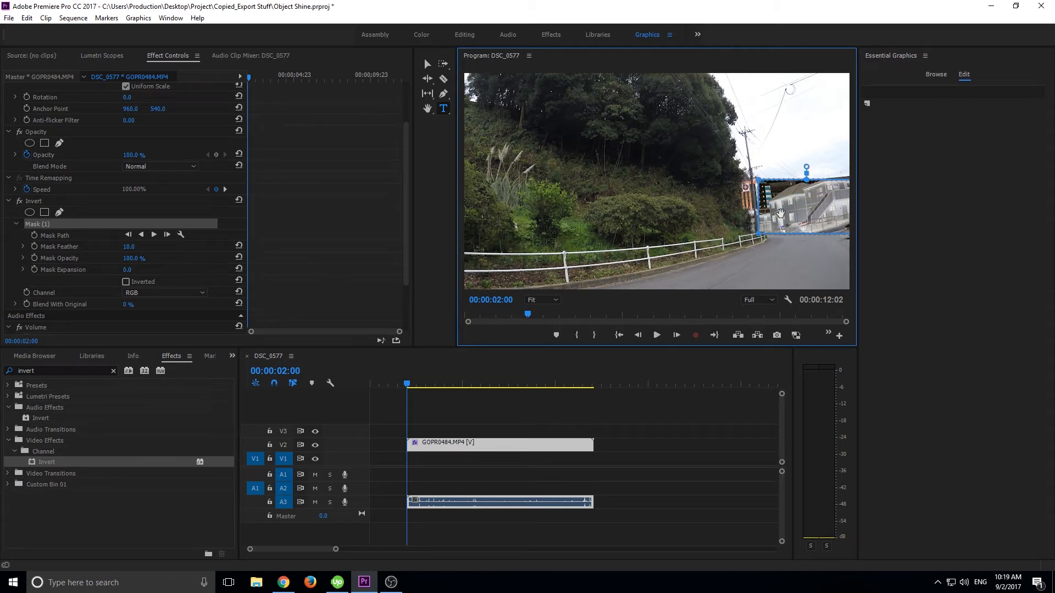
{"action": "mouse_move", "coordinate": [810, 212]}
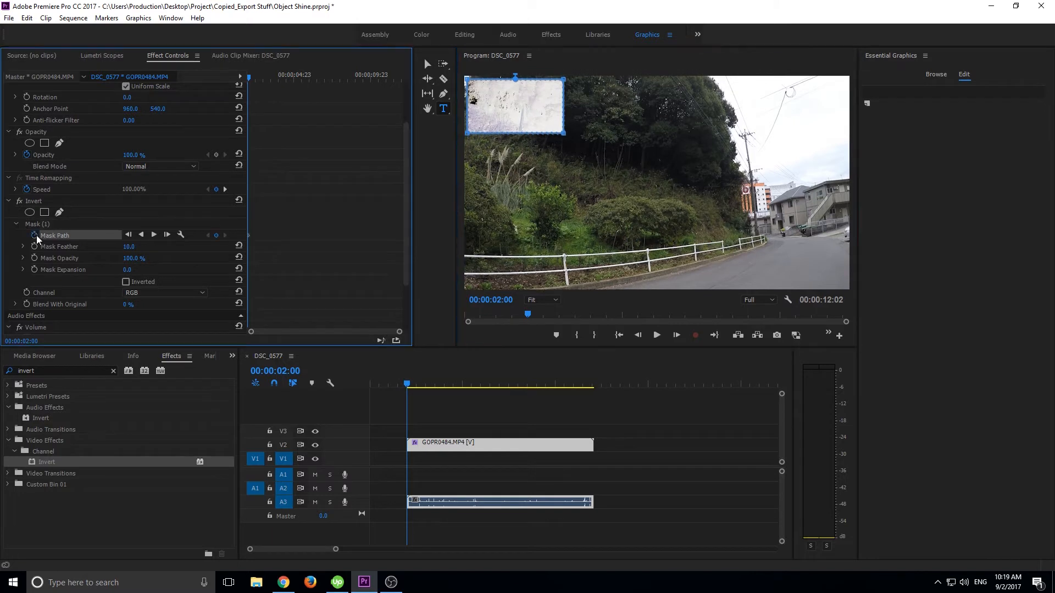
{"action": "left_click", "coordinate": [677, 334]}
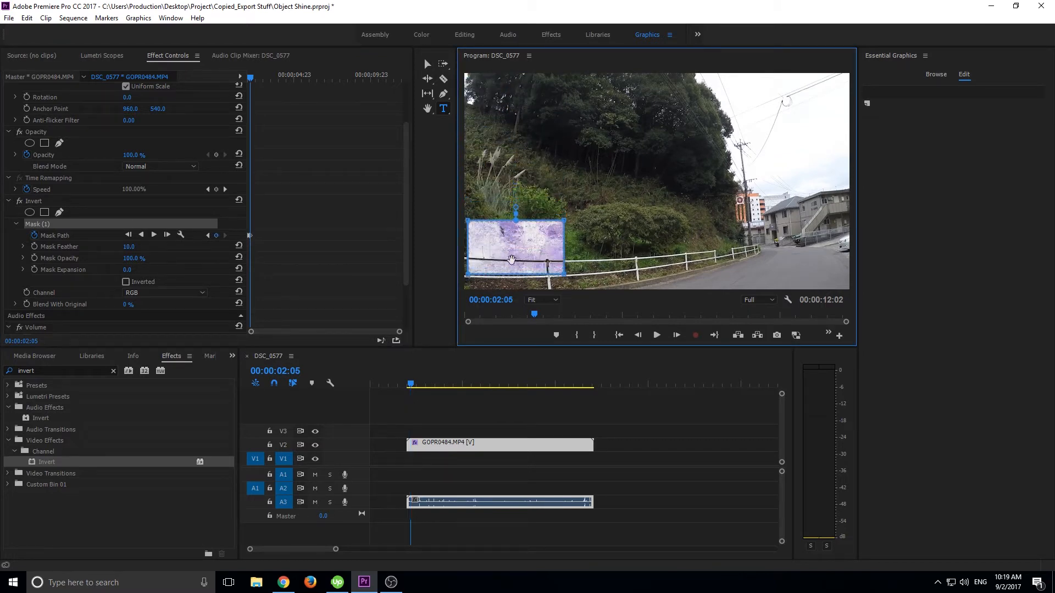
{"action": "left_click", "coordinate": [413, 397]}
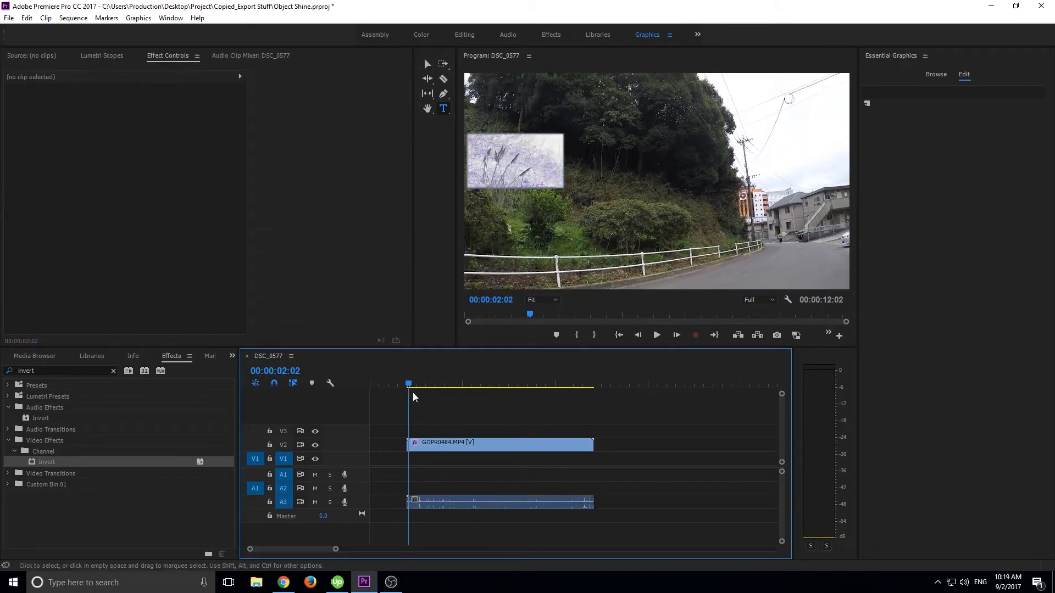
Select the DSC_0577 city clip and add a rectangle mask to its Invert effect.
{"action": "left_click", "coordinate": [418, 385]}
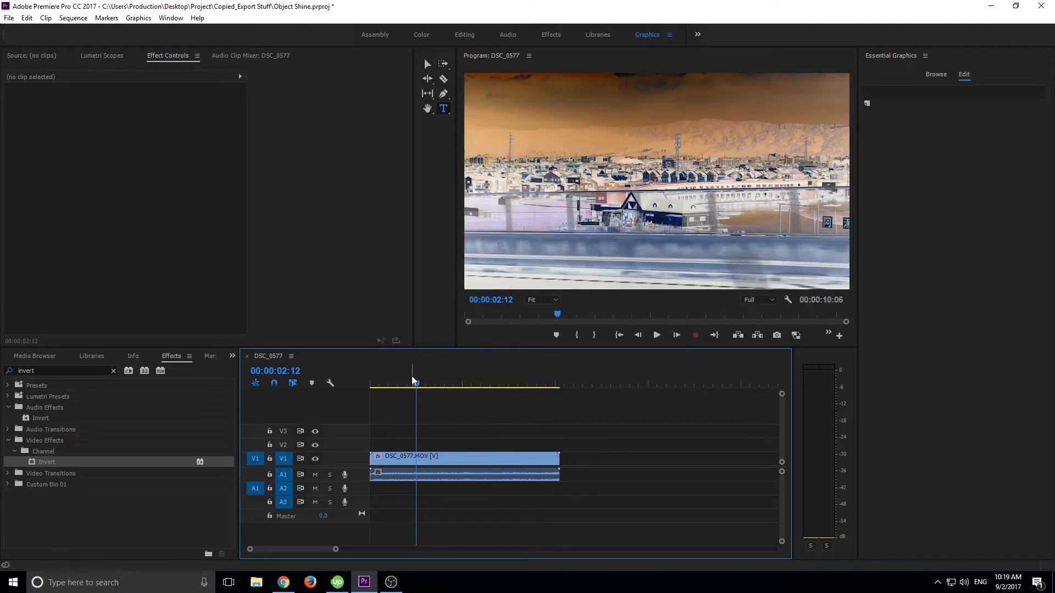
{"action": "left_click", "coordinate": [464, 456]}
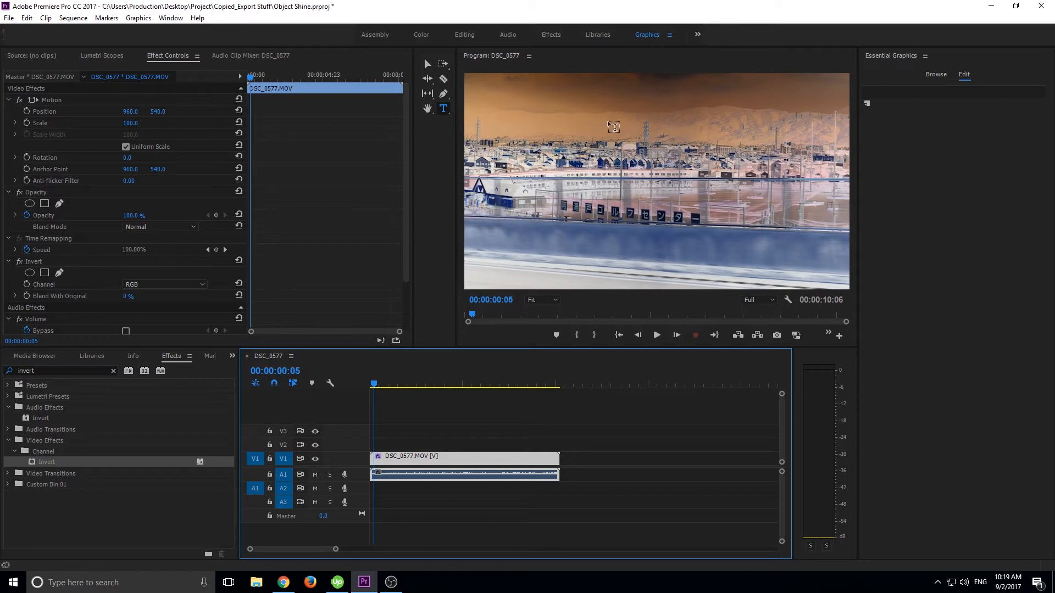
{"action": "mouse_move", "coordinate": [725, 150]}
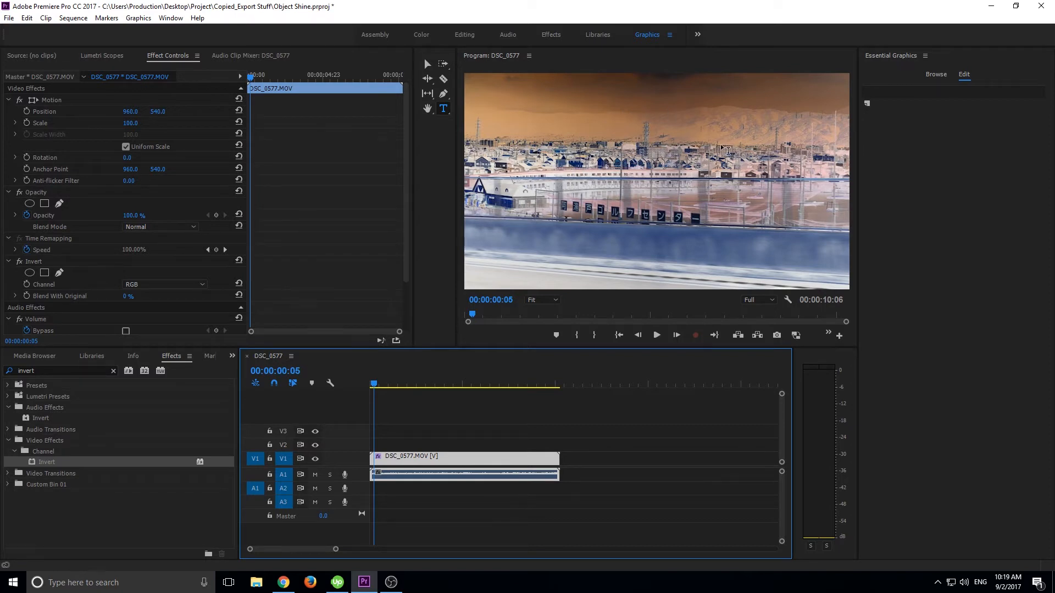
{"action": "mouse_move", "coordinate": [725, 146]}
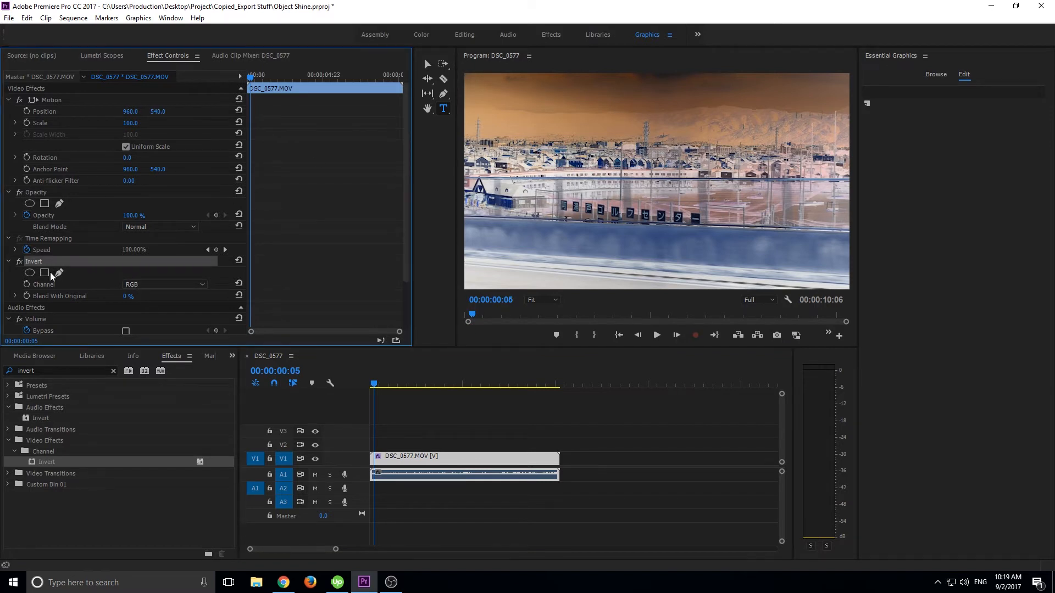
{"action": "left_click", "coordinate": [43, 272]}
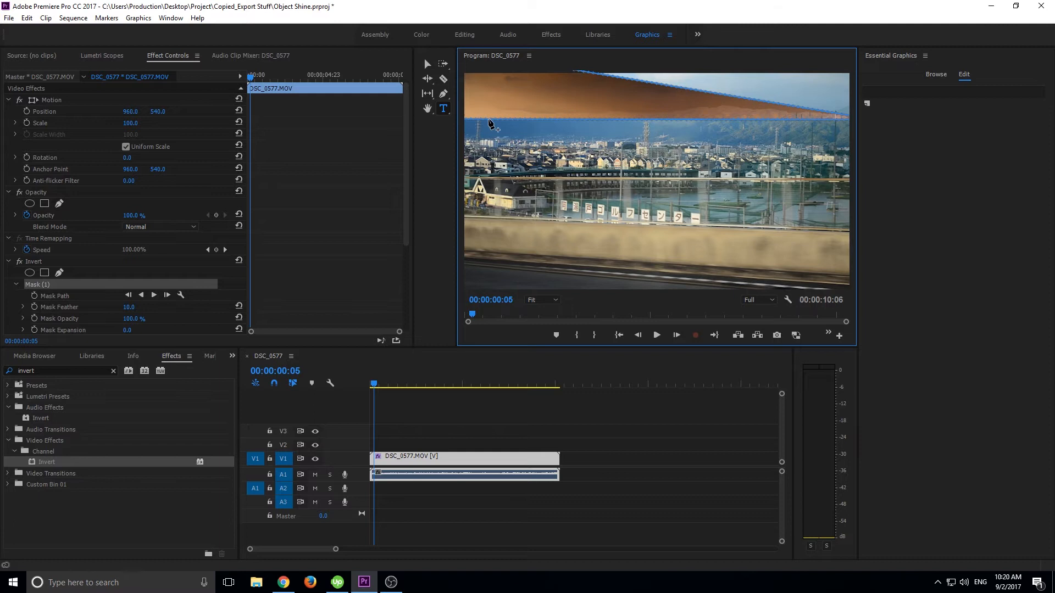
{"action": "mouse_move", "coordinate": [572, 285]}
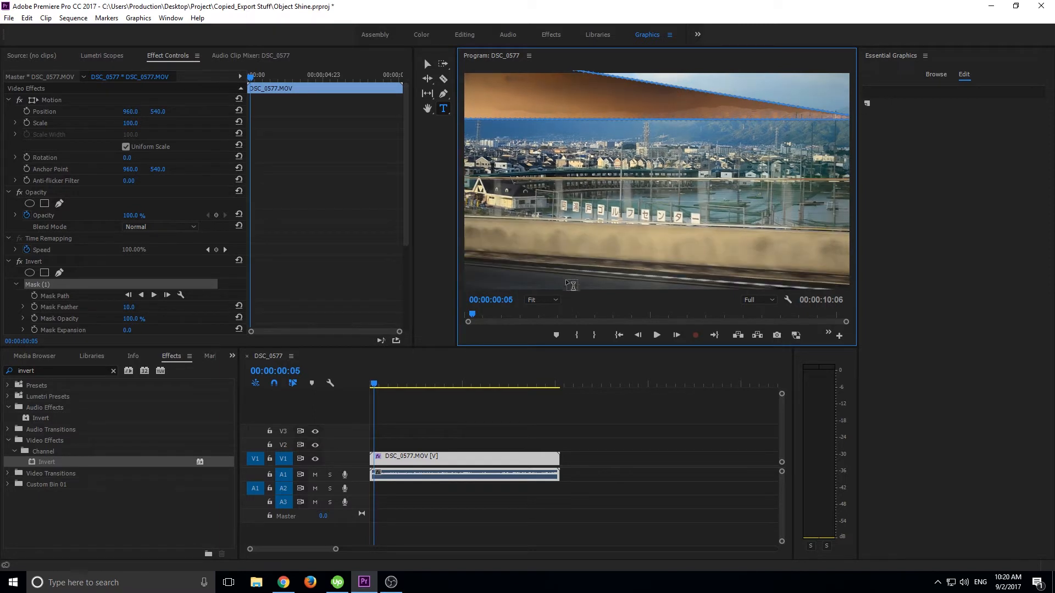
Stretch the mask over the sky band at 25% zoom, refit the preview, and reach Mask Feather 217.
{"action": "left_click", "coordinate": [541, 298]}
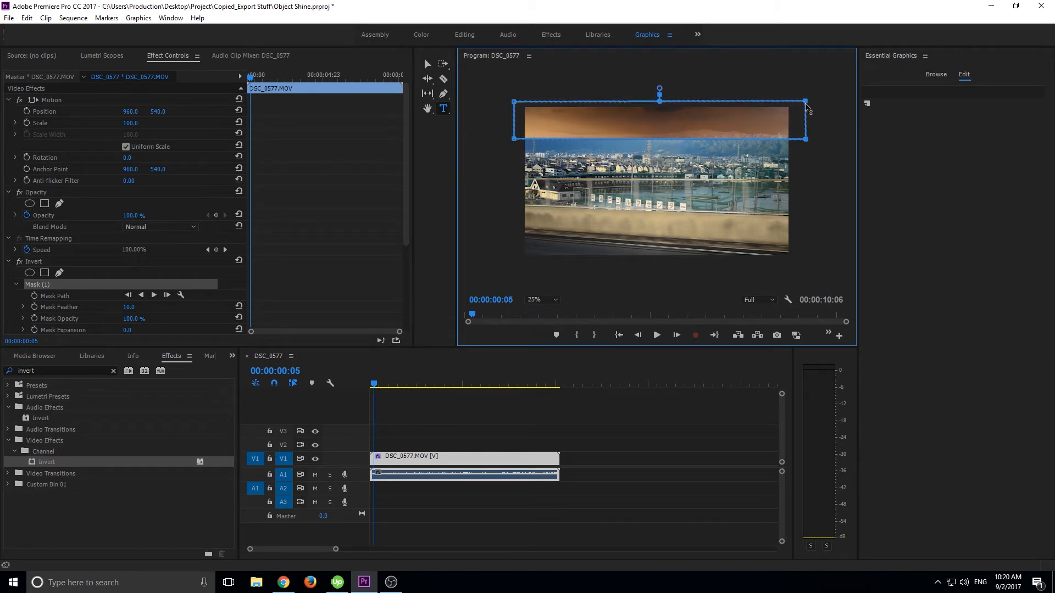
{"action": "mouse_move", "coordinate": [548, 309]}
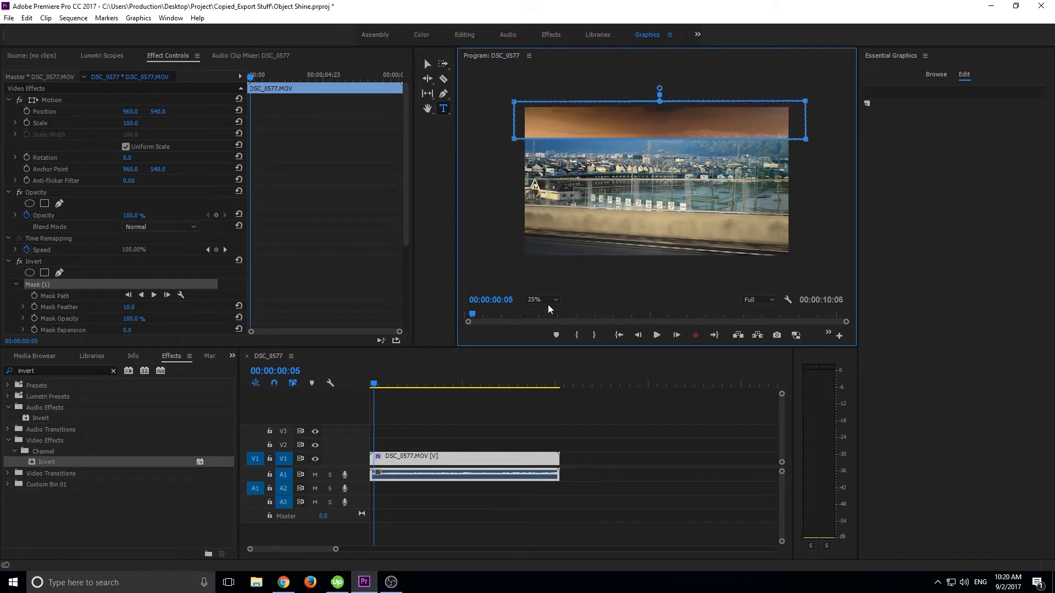
{"action": "left_click", "coordinate": [538, 298]}
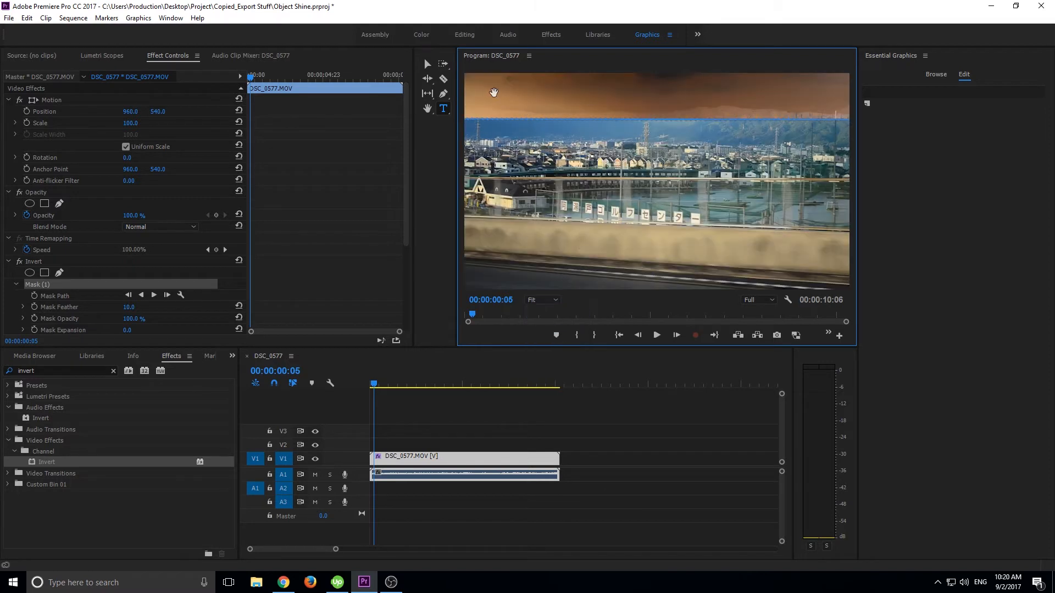
{"action": "scroll", "scroll_direction": "down", "scroll_amount": 3}
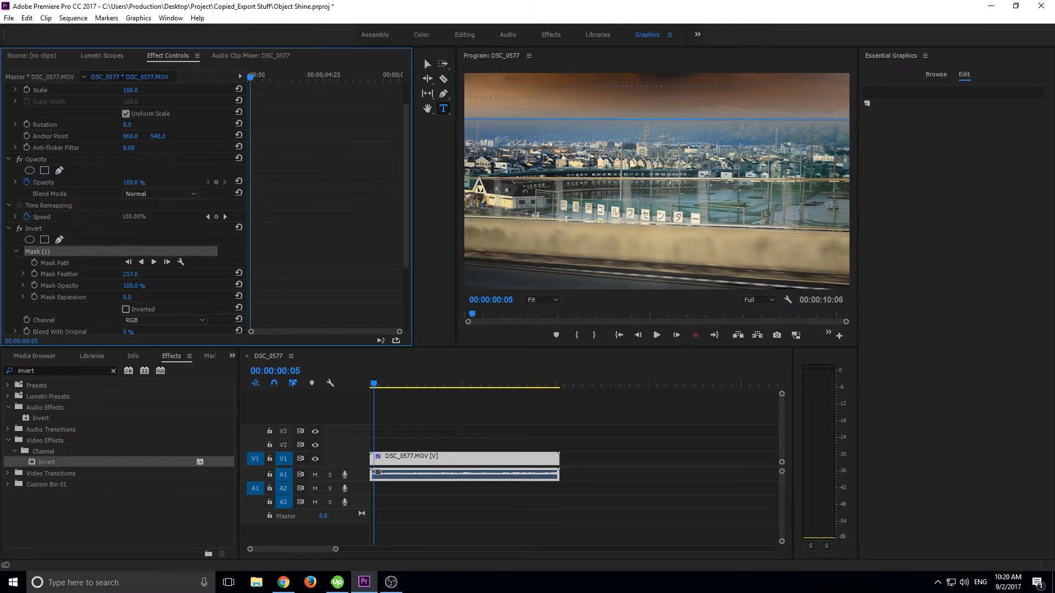
{"action": "left_click", "coordinate": [478, 403]}
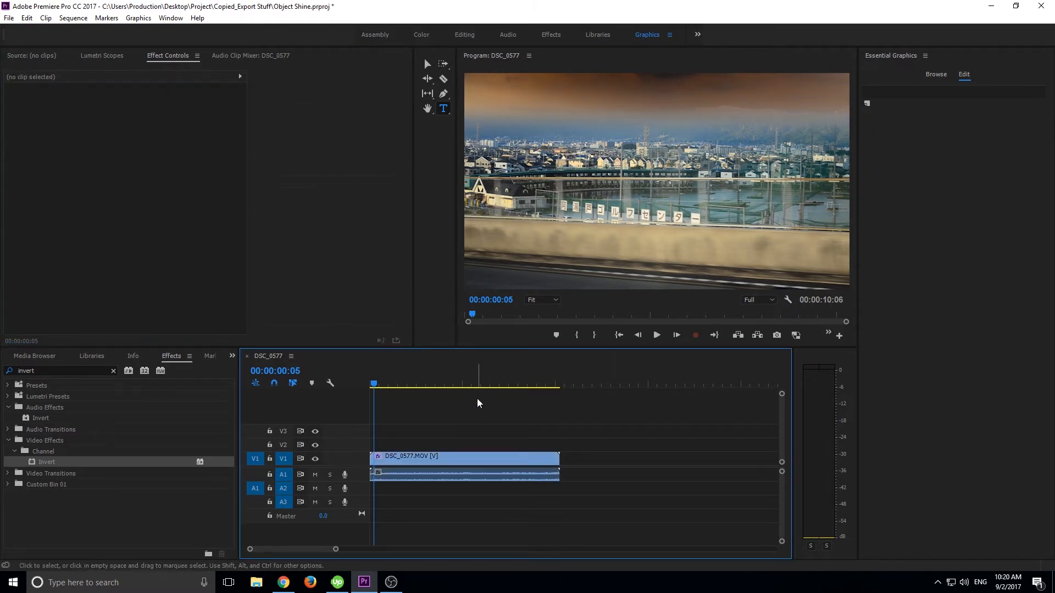
{"action": "mouse_move", "coordinate": [791, 110]}
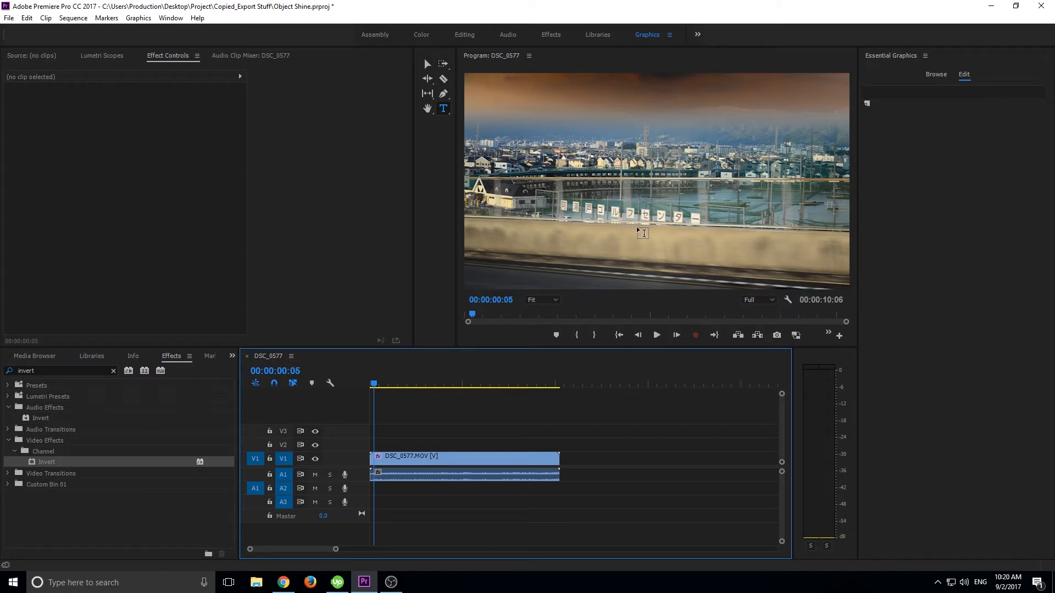
{"action": "left_click", "coordinate": [656, 334]}
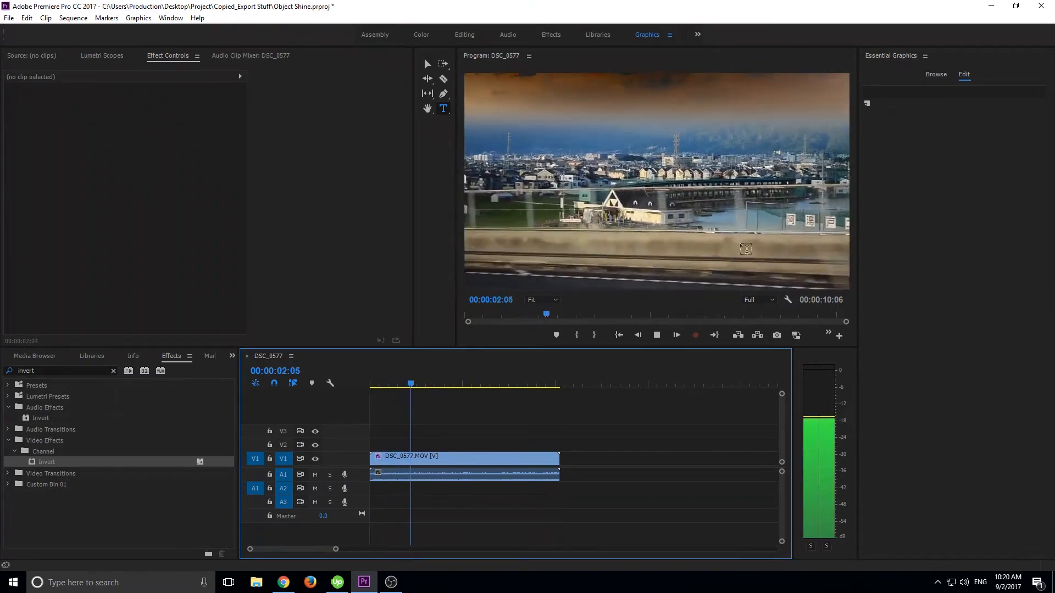
{"action": "left_click", "coordinate": [456, 384]}
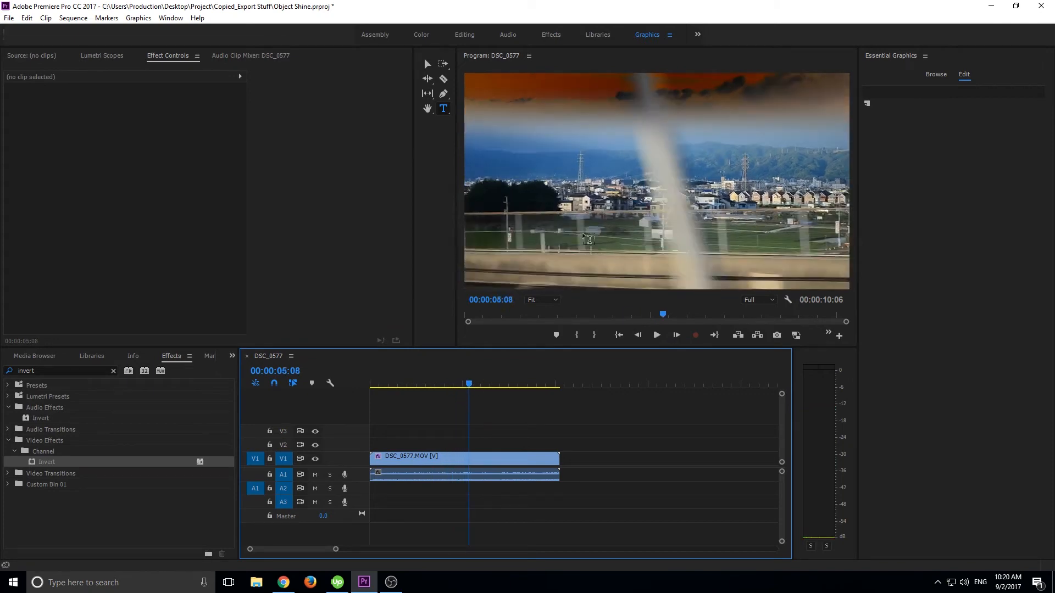
{"action": "mouse_move", "coordinate": [570, 72]}
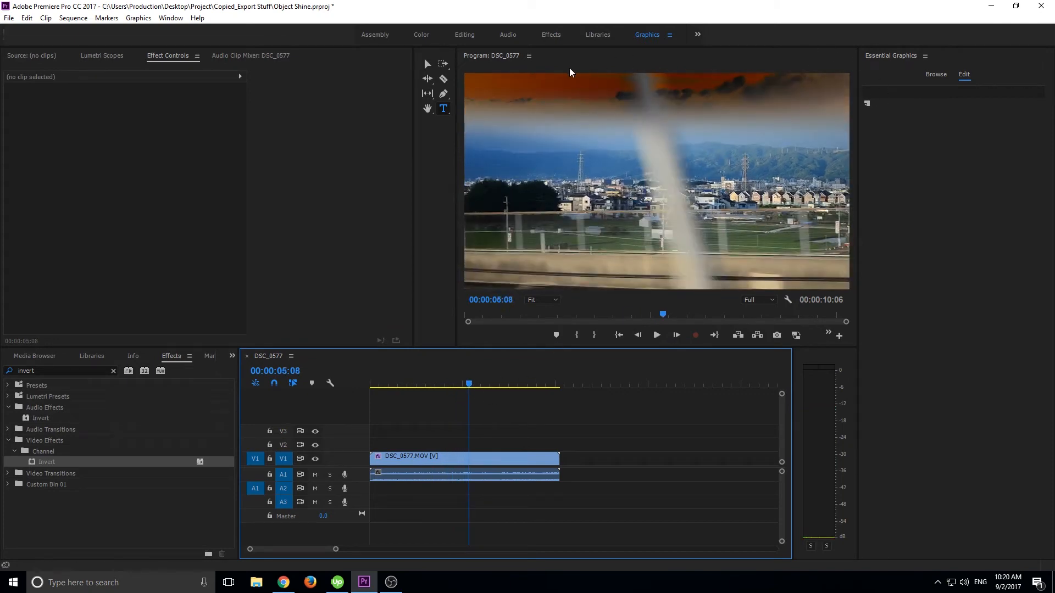
{"action": "left_click", "coordinate": [655, 336]}
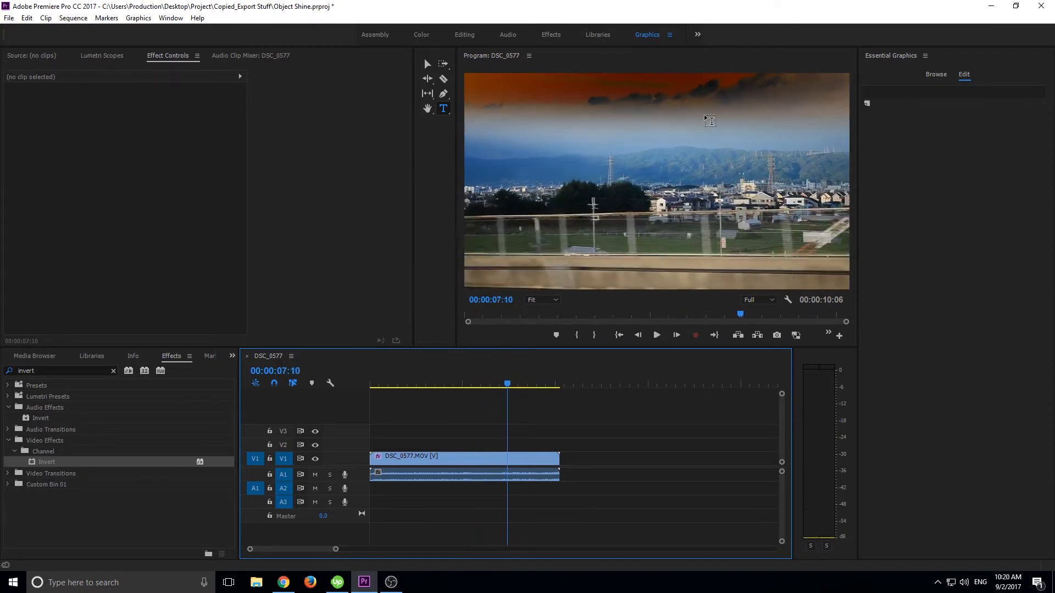
{"action": "left_click", "coordinate": [537, 383]}
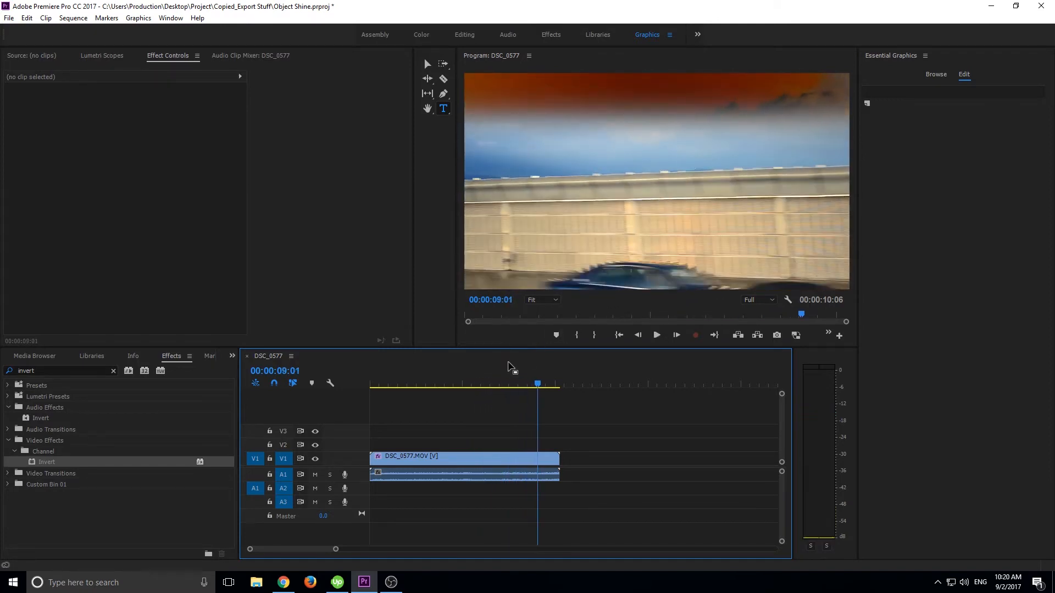
{"action": "left_click", "coordinate": [414, 383]}
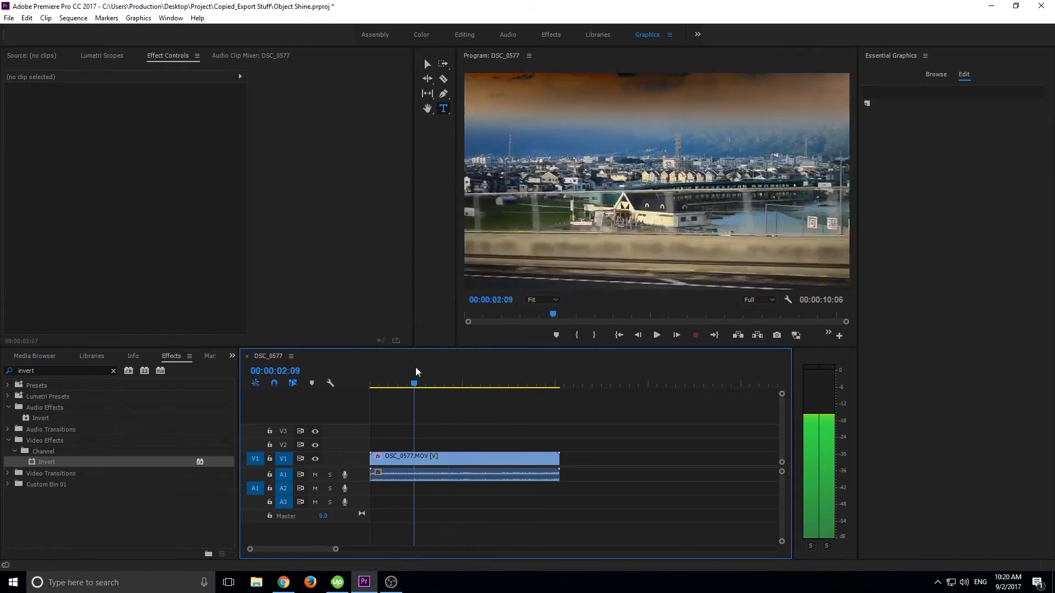
{"action": "left_click", "coordinate": [433, 383]}
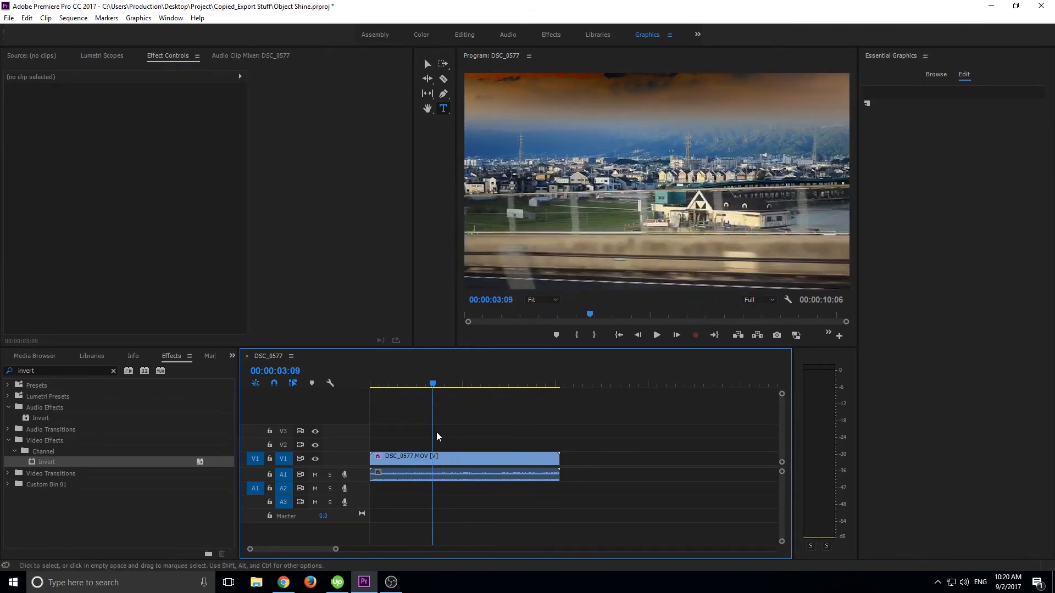
{"action": "mouse_move", "coordinate": [480, 137]}
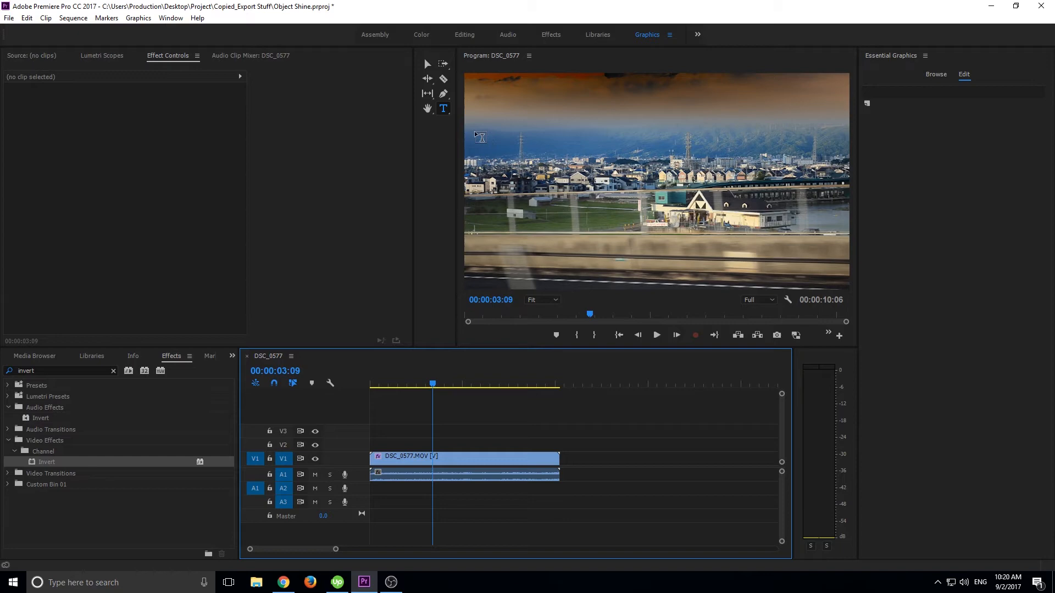
{"action": "mouse_move", "coordinate": [490, 148]}
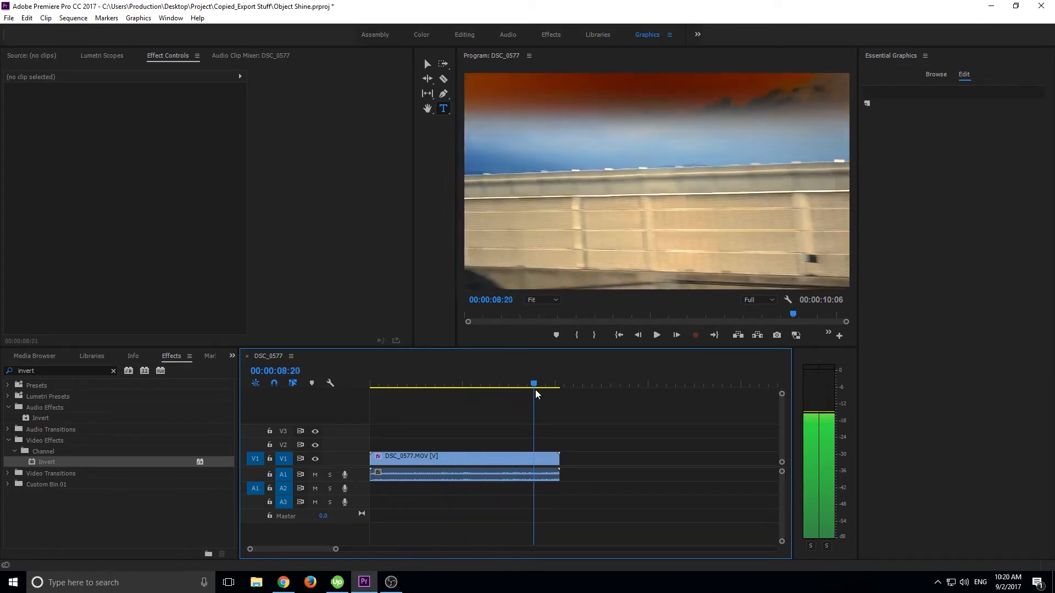
{"action": "left_click", "coordinate": [444, 383]}
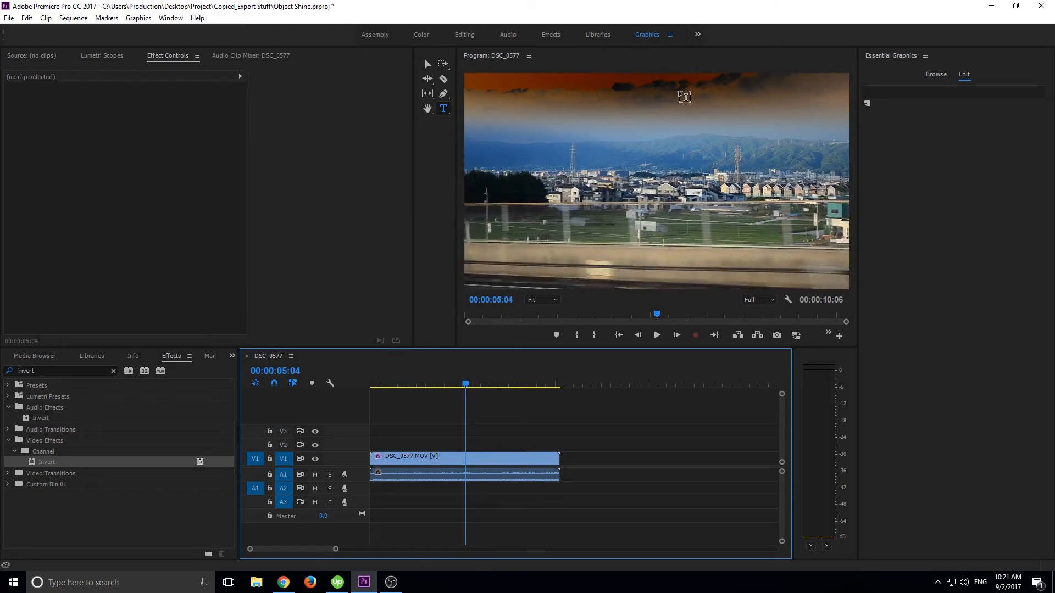
{"action": "mouse_move", "coordinate": [656, 88]}
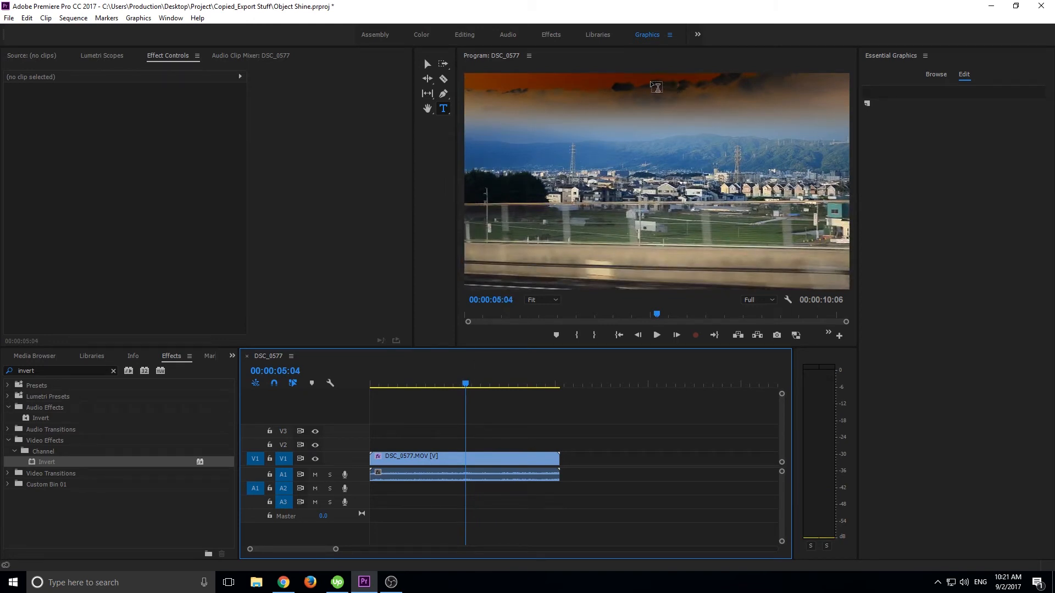
{"action": "mouse_move", "coordinate": [759, 83]}
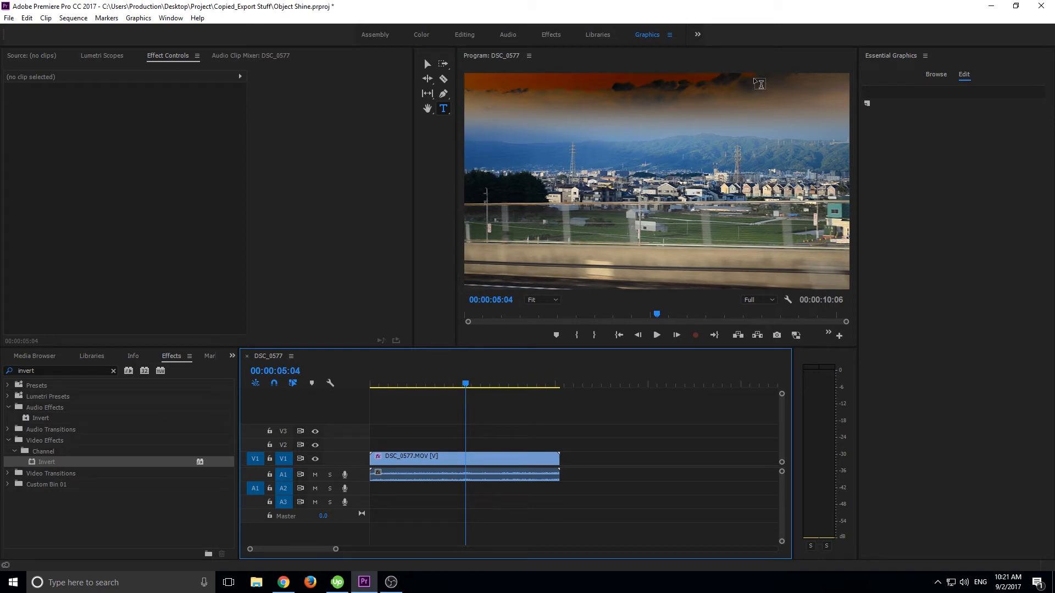
Feather the inverted ellipse mask to about 314 so only the frame edges stay inverted.
{"action": "left_click", "coordinate": [464, 459]}
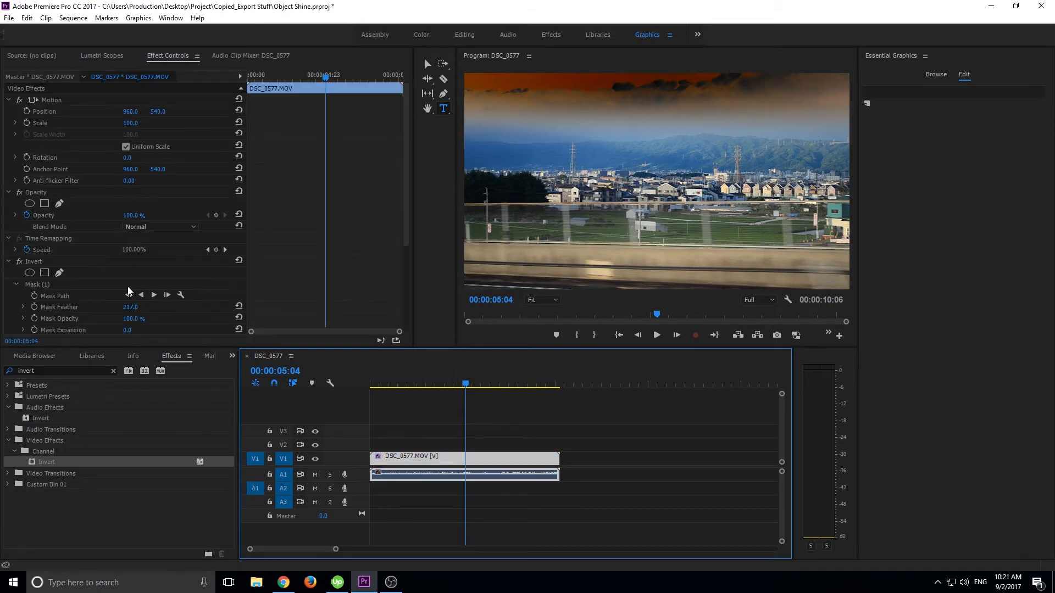
{"action": "scroll", "scroll_direction": "down", "scroll_amount": 3}
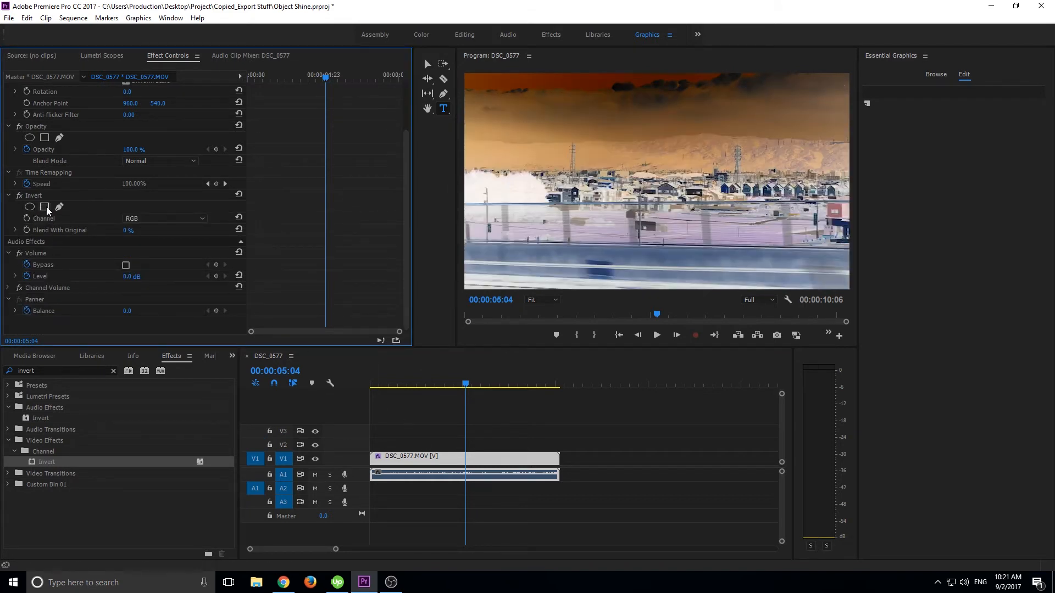
{"action": "left_click", "coordinate": [30, 206]}
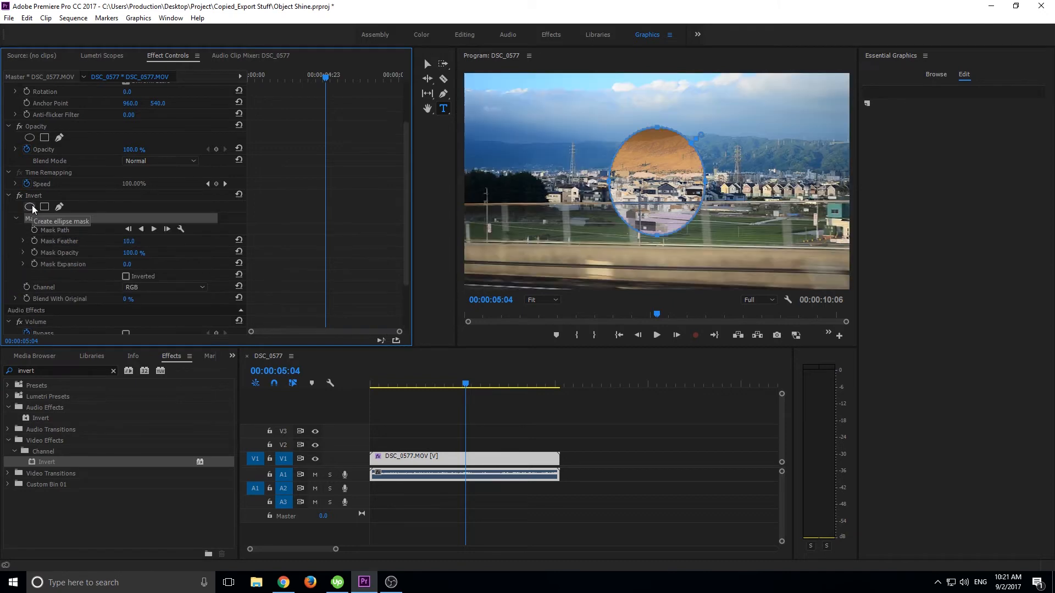
{"action": "left_click", "coordinate": [125, 259]}
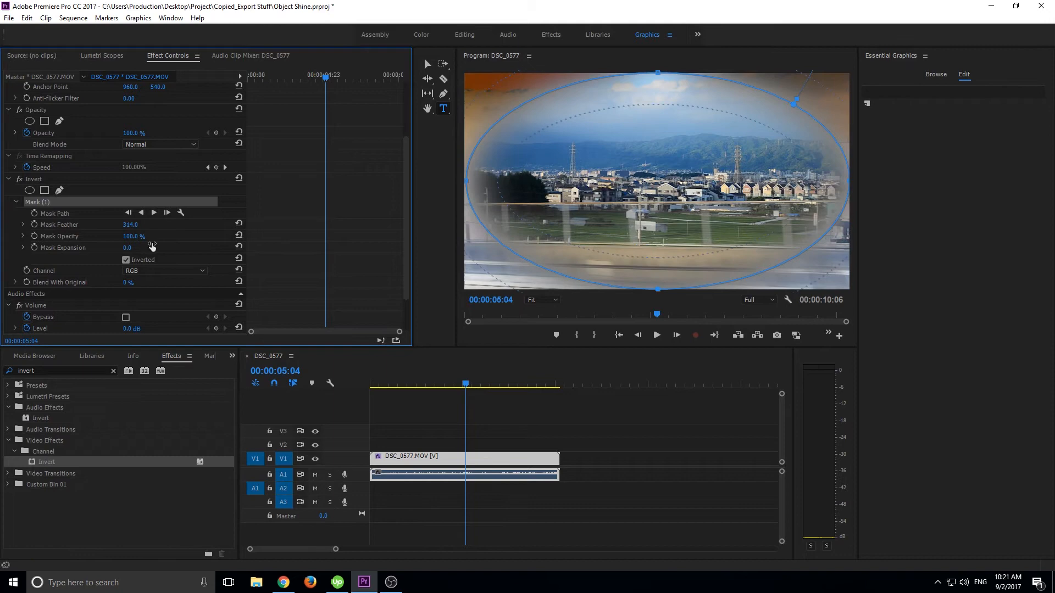
{"action": "left_click_drag", "start_coordinate": [128, 247], "coordinate": [151, 247]}
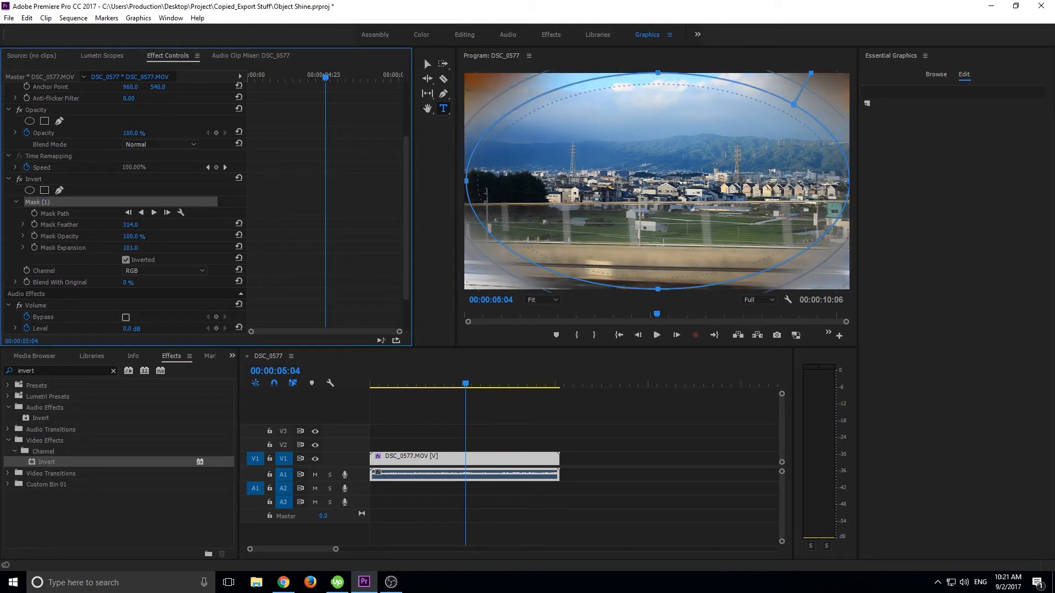
{"action": "left_click", "coordinate": [534, 416]}
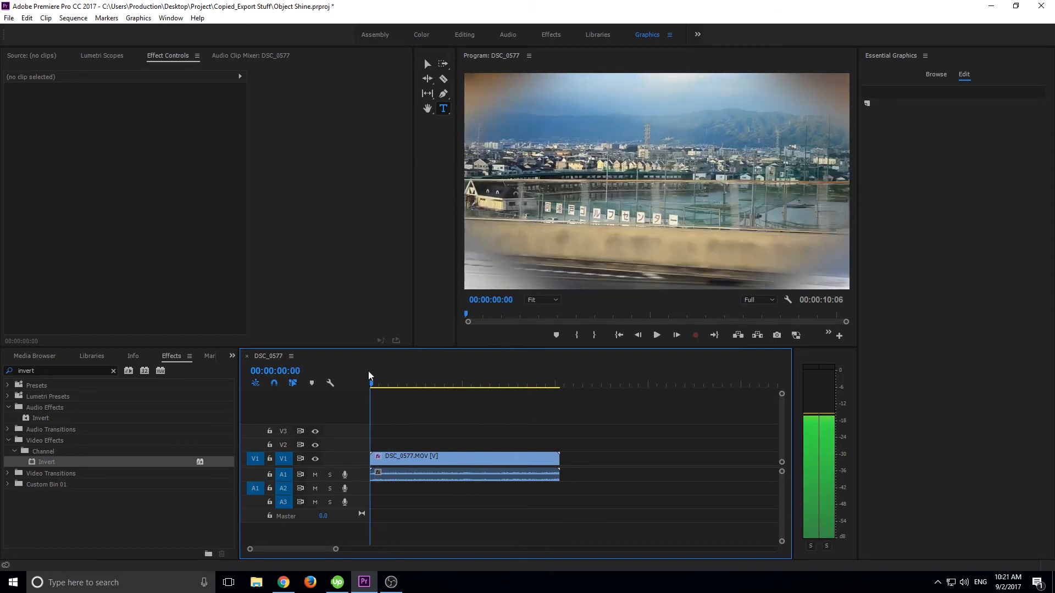
{"action": "left_click", "coordinate": [406, 383]}
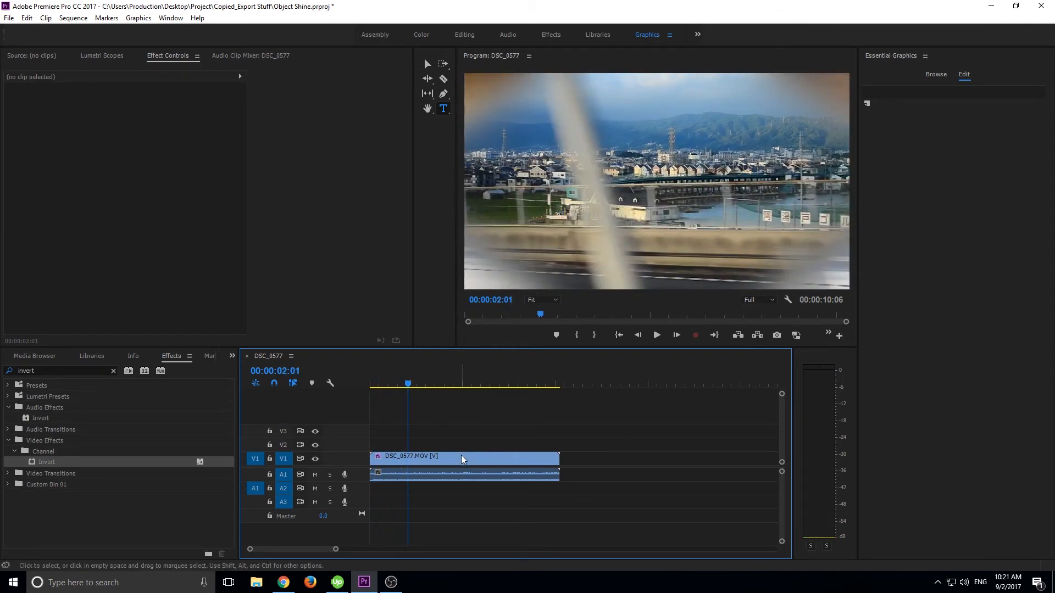
{"action": "left_click", "coordinate": [464, 459]}
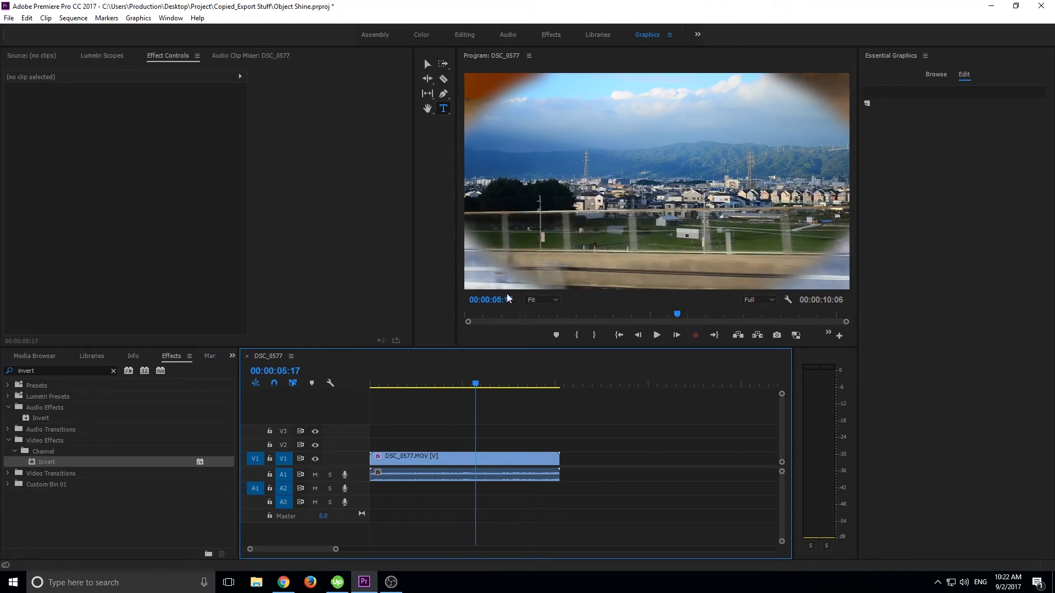
{"action": "mouse_move", "coordinate": [798, 277]}
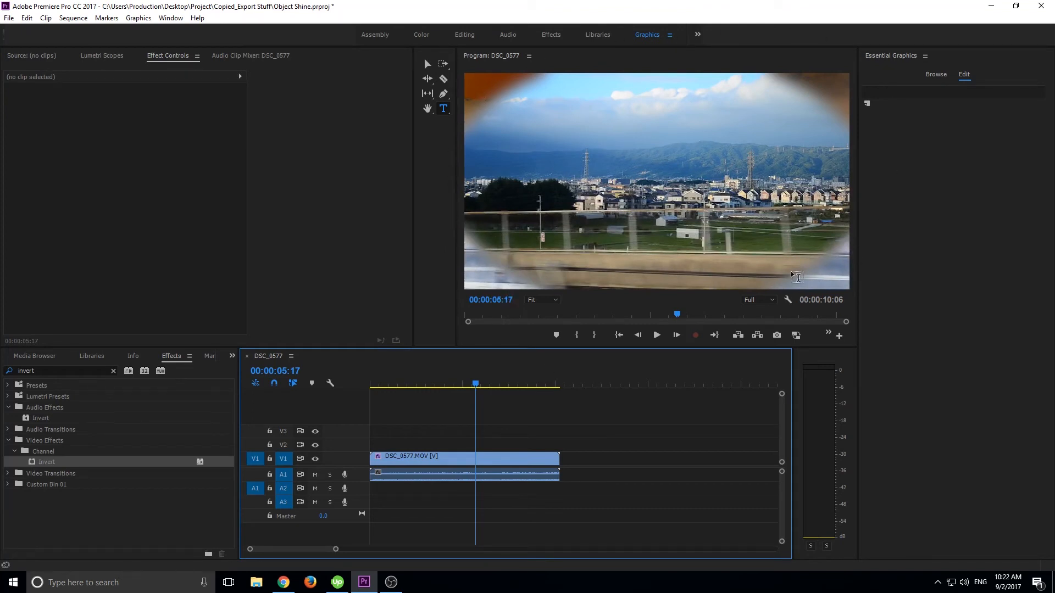
{"action": "mouse_move", "coordinate": [849, 116]}
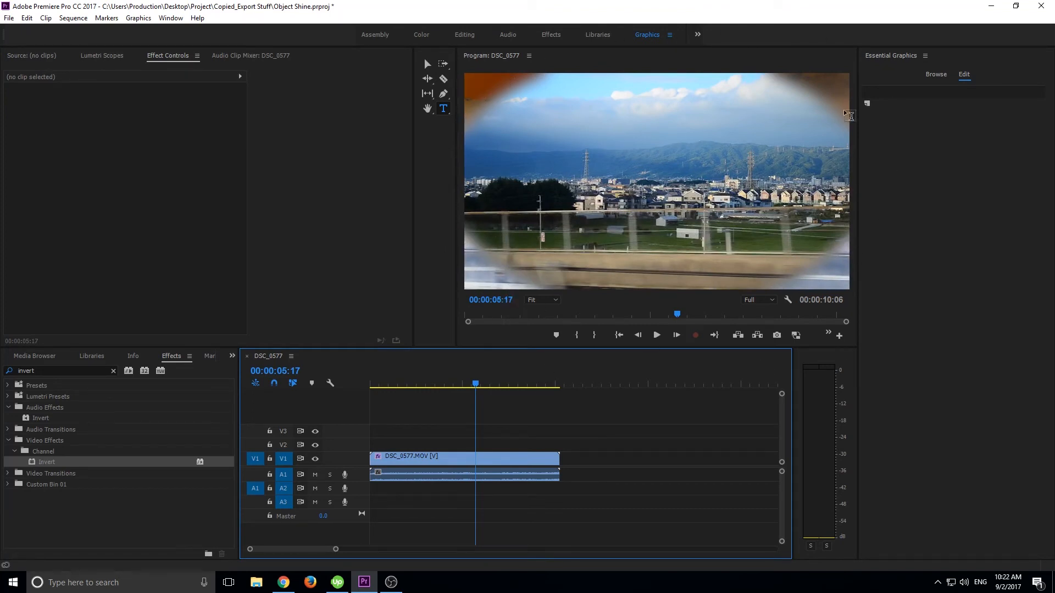
{"action": "mouse_move", "coordinate": [439, 239]}
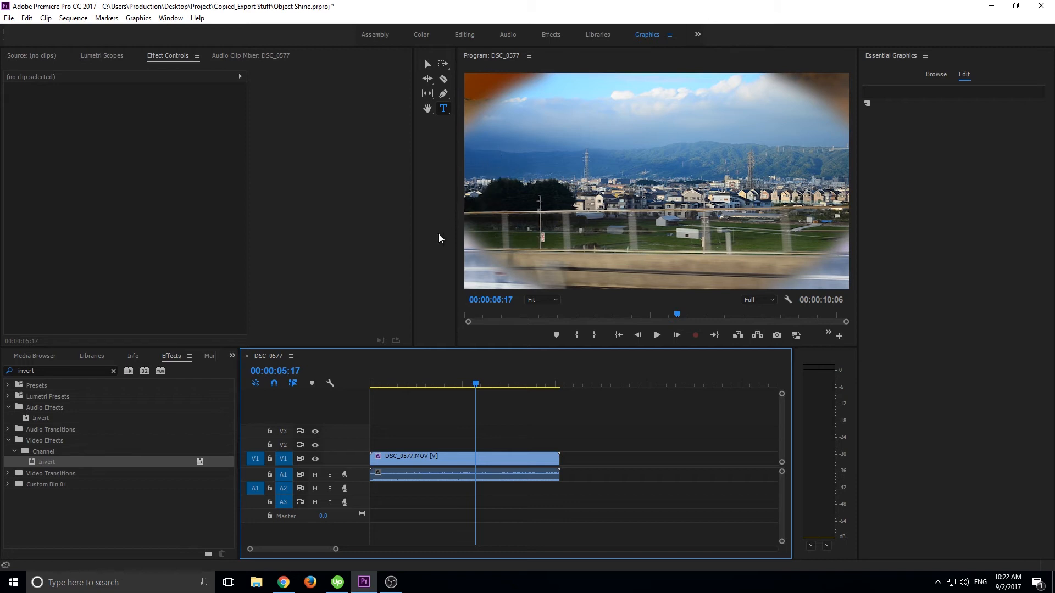
{"action": "mouse_move", "coordinate": [544, 107]}
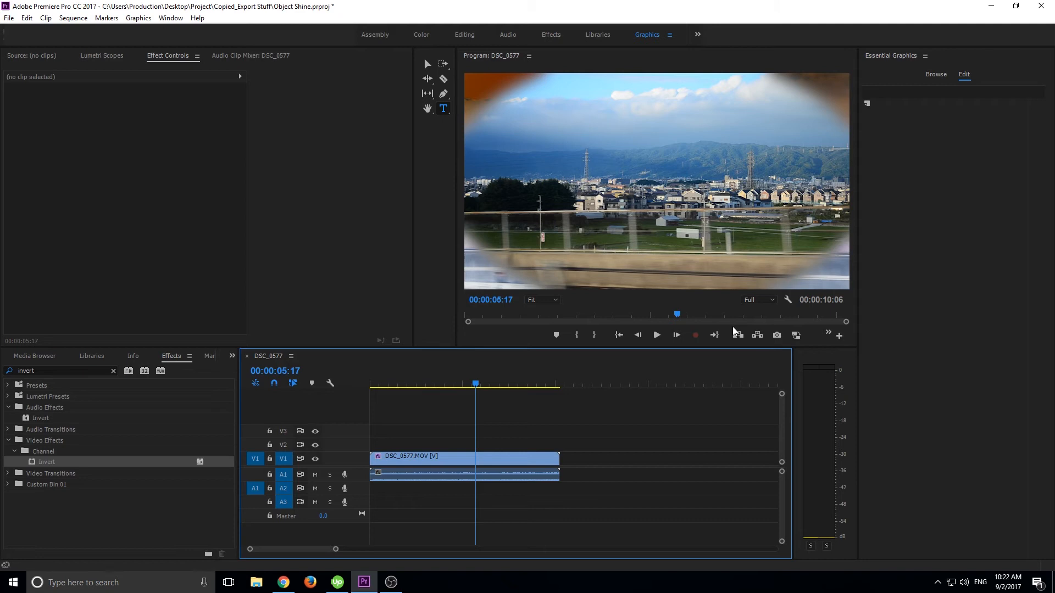
{"action": "mouse_move", "coordinate": [626, 221]}
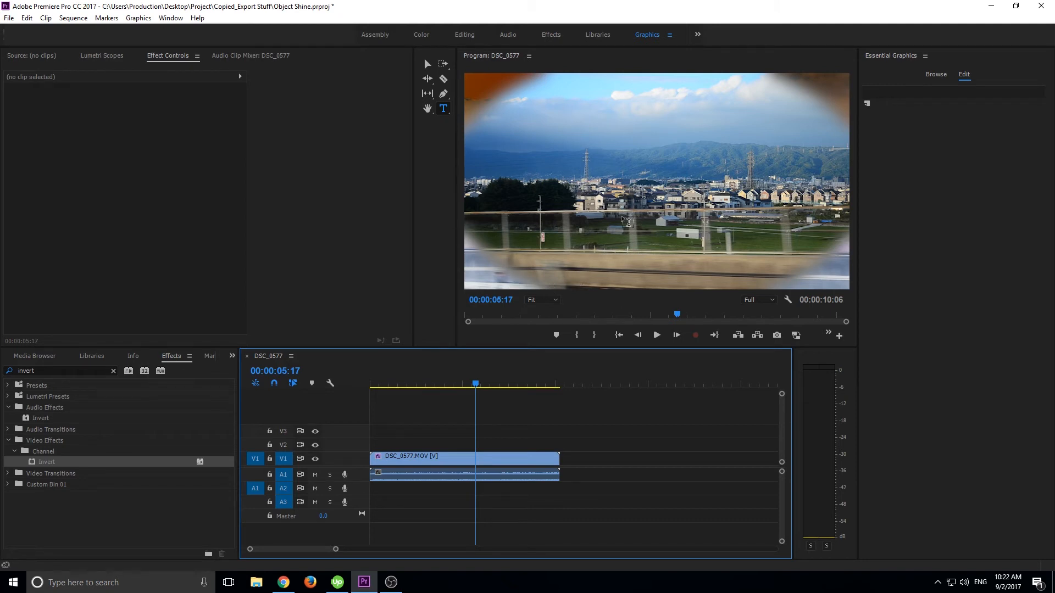
Delete the oval Mask (1) and switch the Invert channel to Saturation.
{"action": "left_click", "coordinate": [463, 457]}
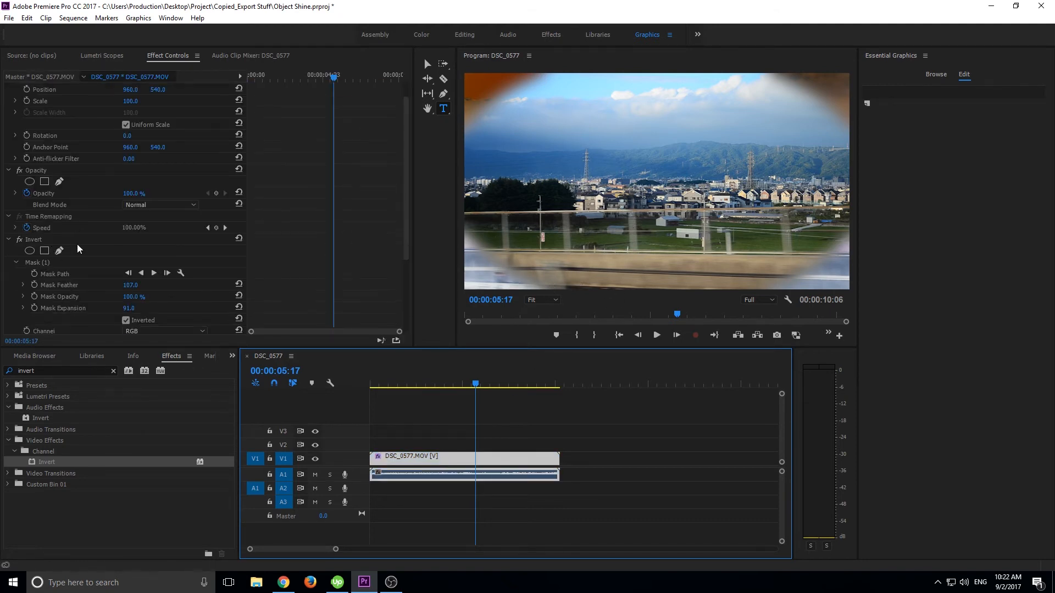
{"action": "left_click", "coordinate": [35, 262]}
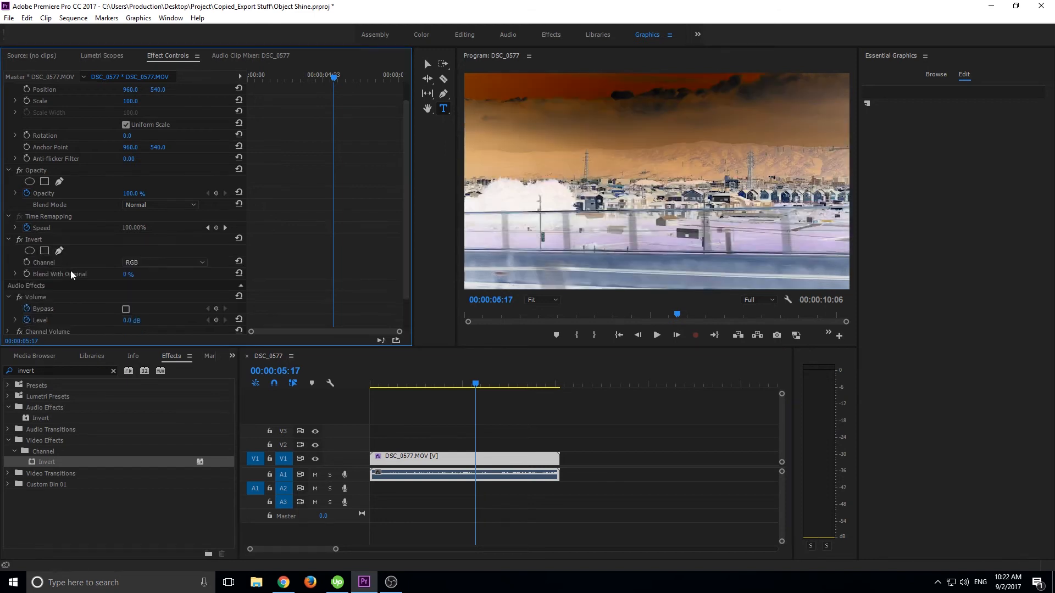
{"action": "left_click", "coordinate": [164, 262]}
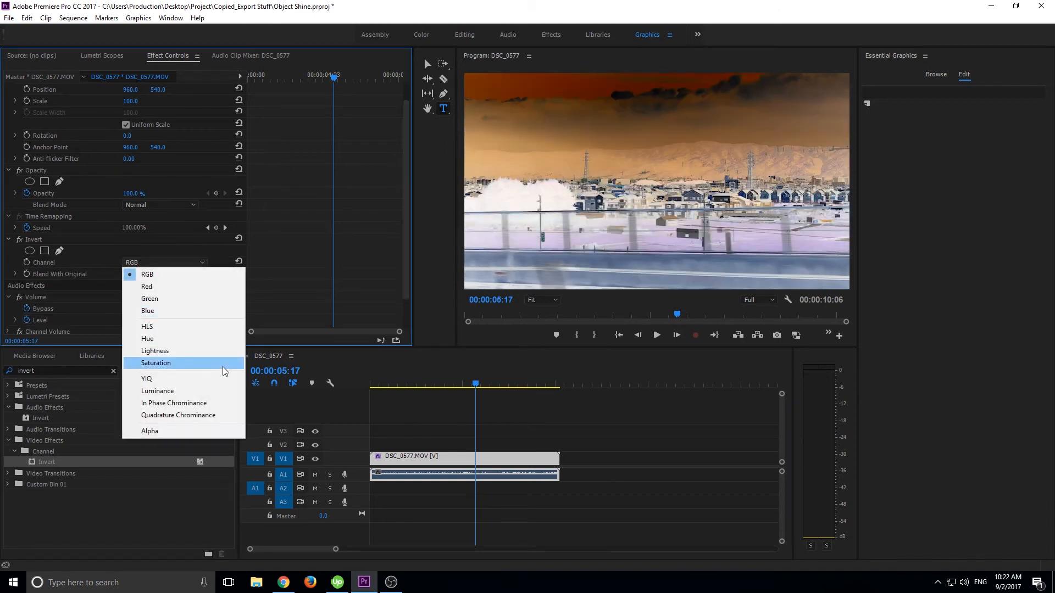
{"action": "left_click", "coordinate": [155, 363]}
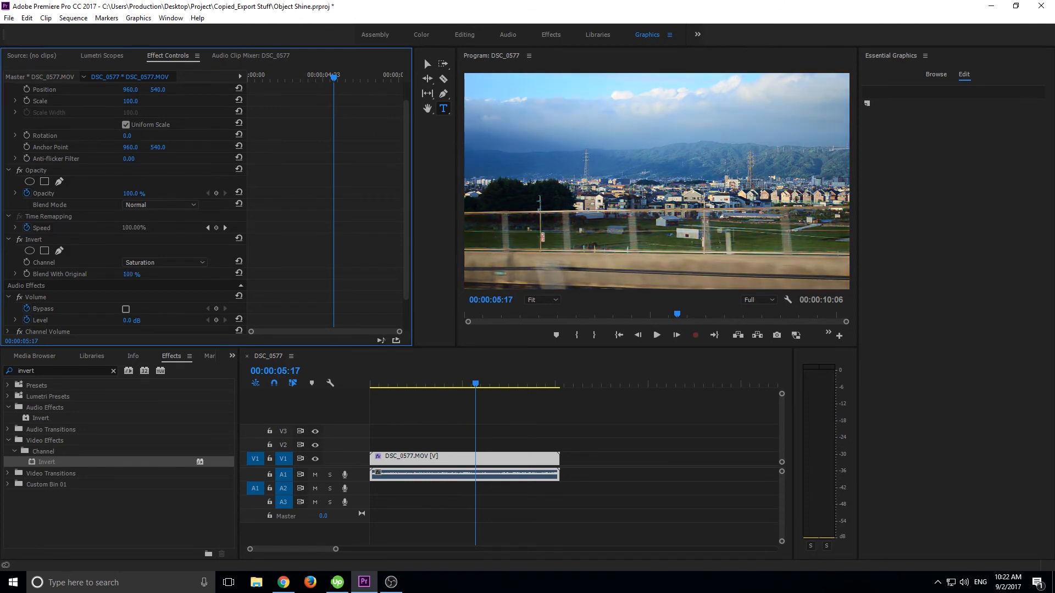
Set Blend With Original back to 0% for a full saturation invert.
{"action": "triple_click", "coordinate": [128, 274]}
{"action": "type", "text": "0"}
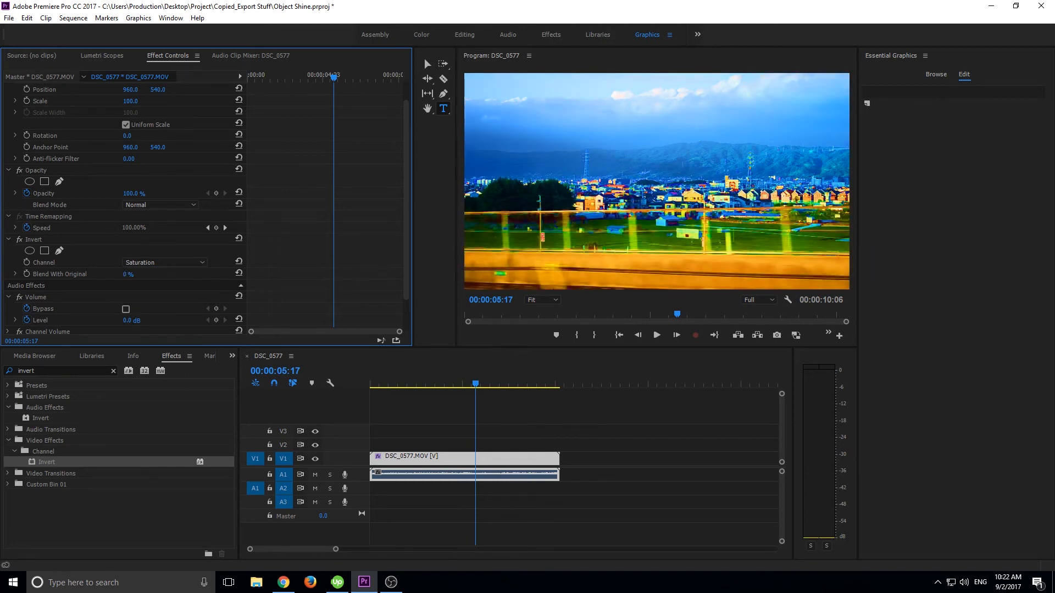
{"action": "left_click", "coordinate": [128, 274]}
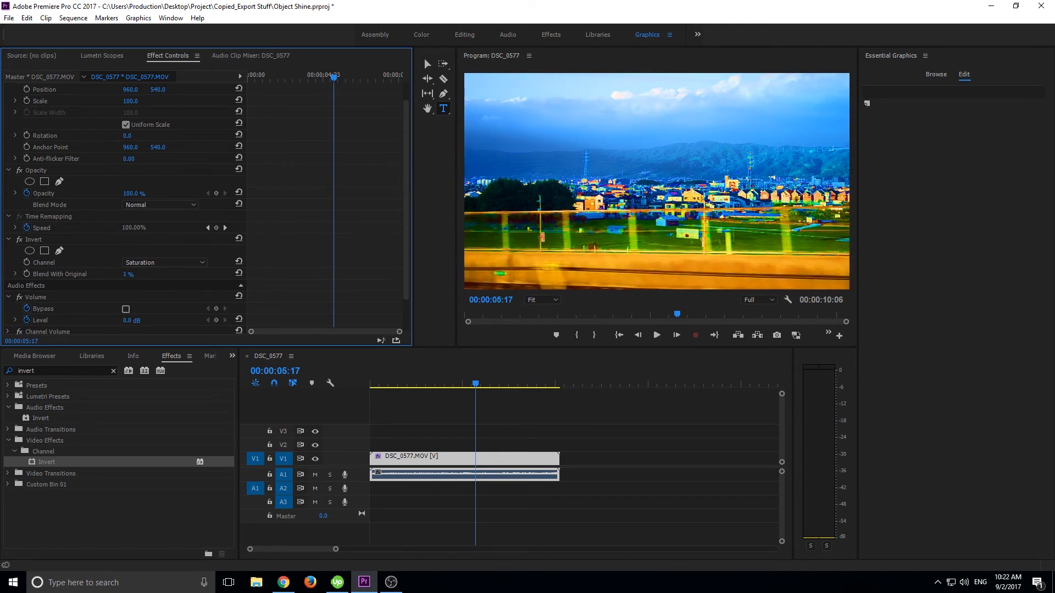
{"action": "left_click", "coordinate": [127, 273]}
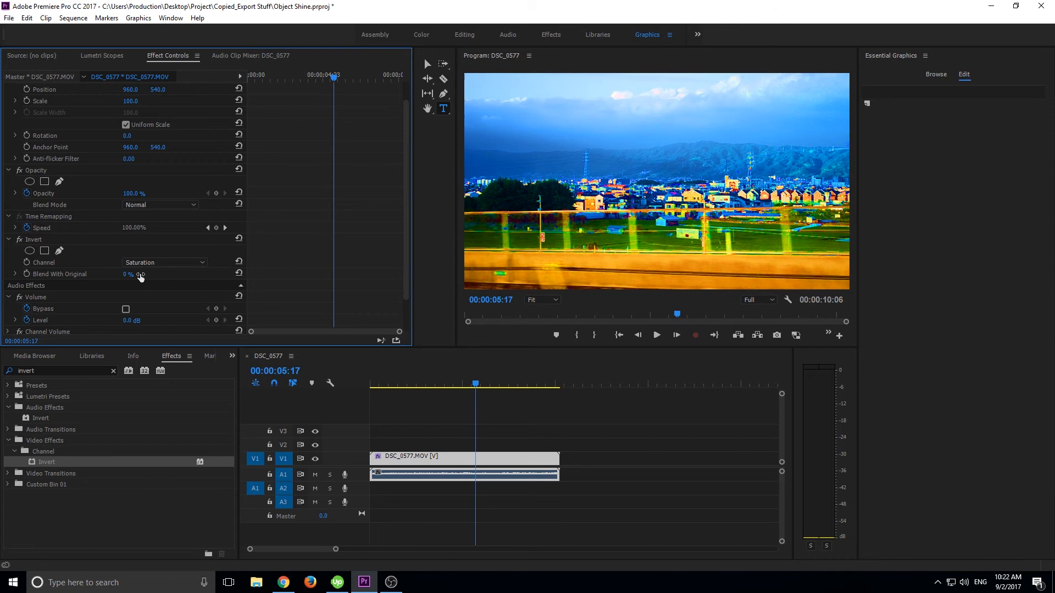
{"action": "mouse_move", "coordinate": [227, 294]}
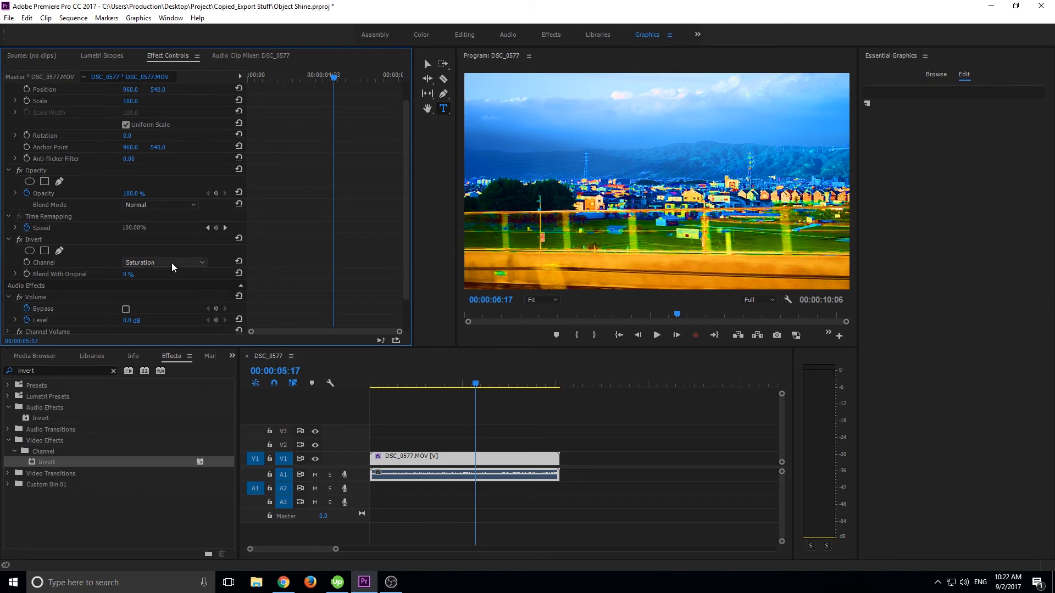
Switch the Invert channel to Hue at 41% Blend With Original and preview the purple tint.
{"action": "left_click", "coordinate": [165, 262]}
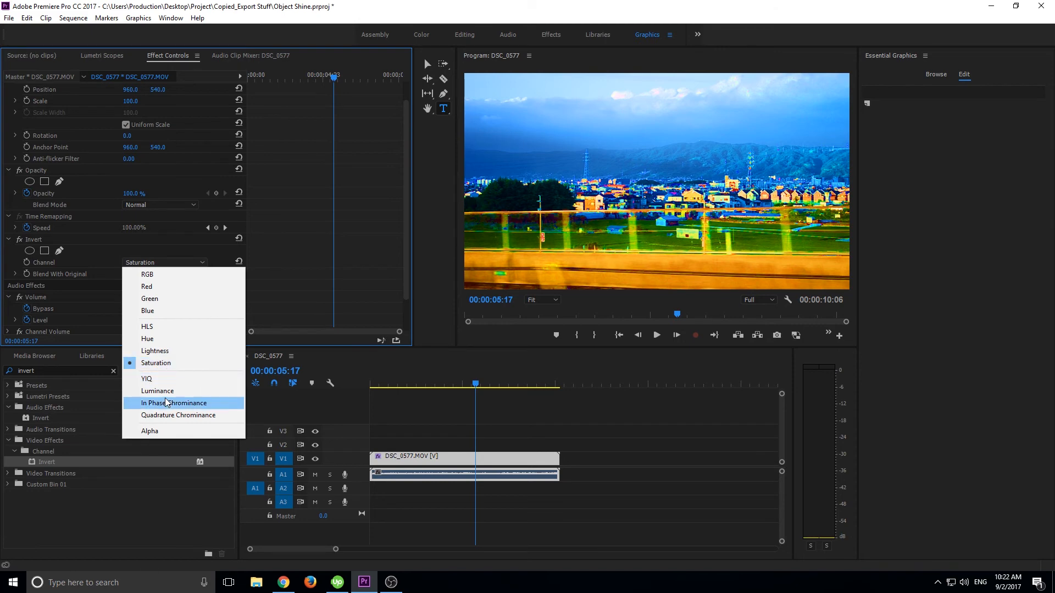
{"action": "left_click", "coordinate": [146, 338]}
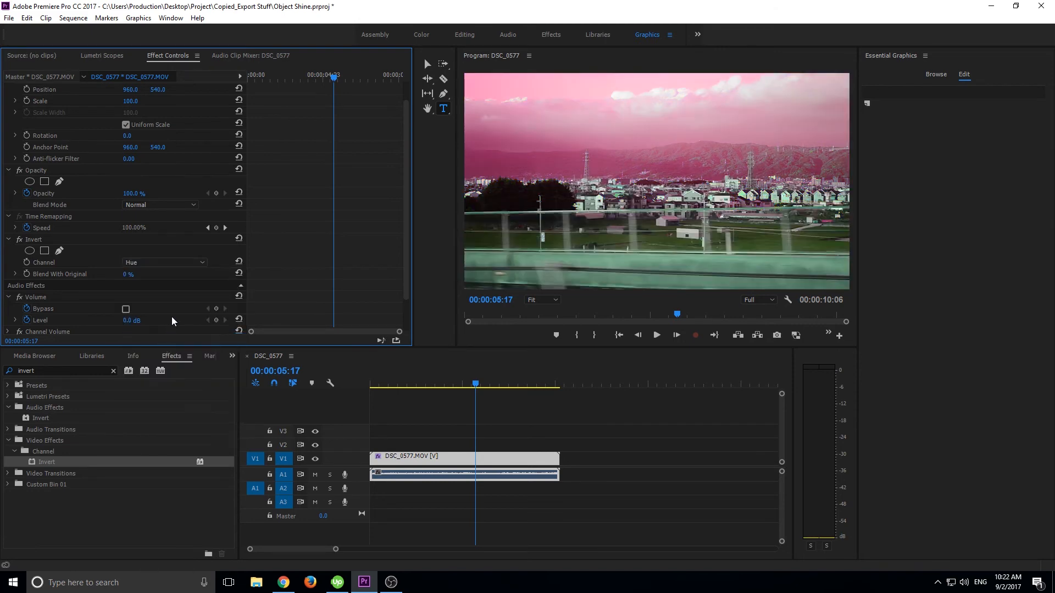
{"action": "mouse_move", "coordinate": [104, 281]}
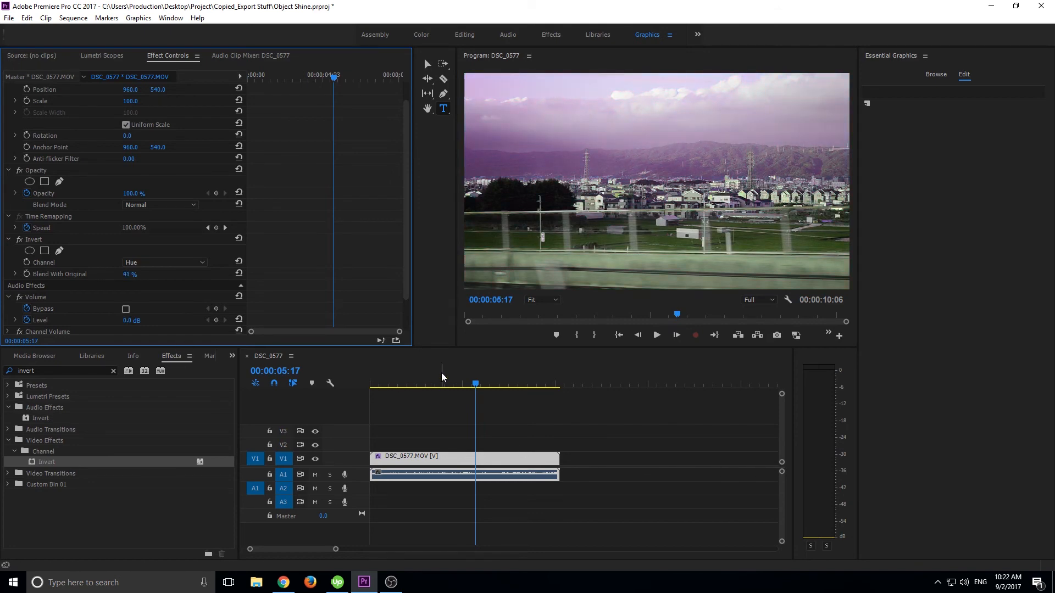
{"action": "left_click", "coordinate": [656, 334]}
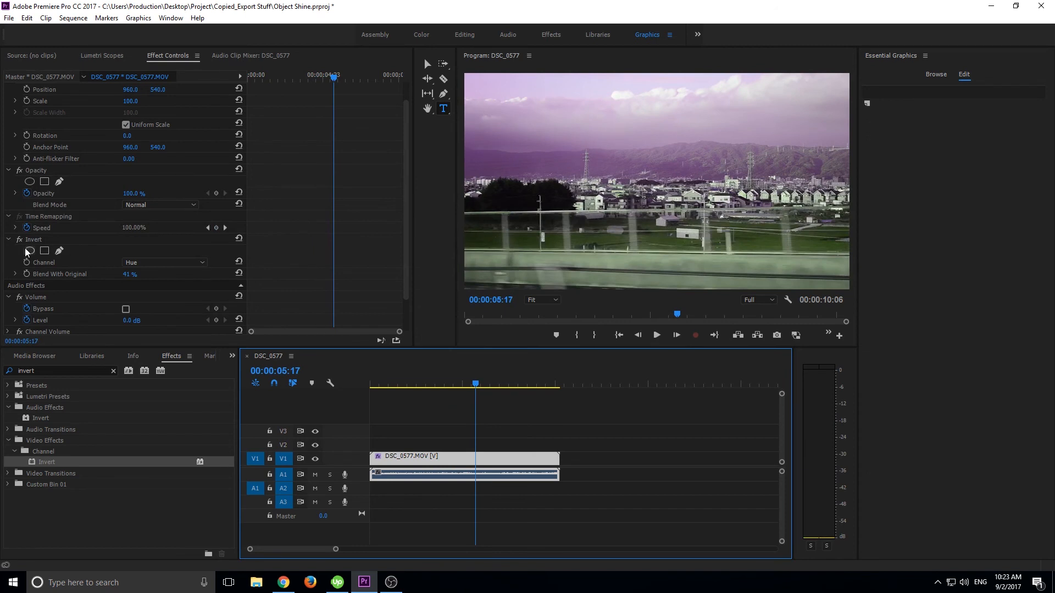
Draw a four-point pen mask over the lower city and railing, zooming out to place corners.
{"action": "left_click", "coordinate": [44, 250]}
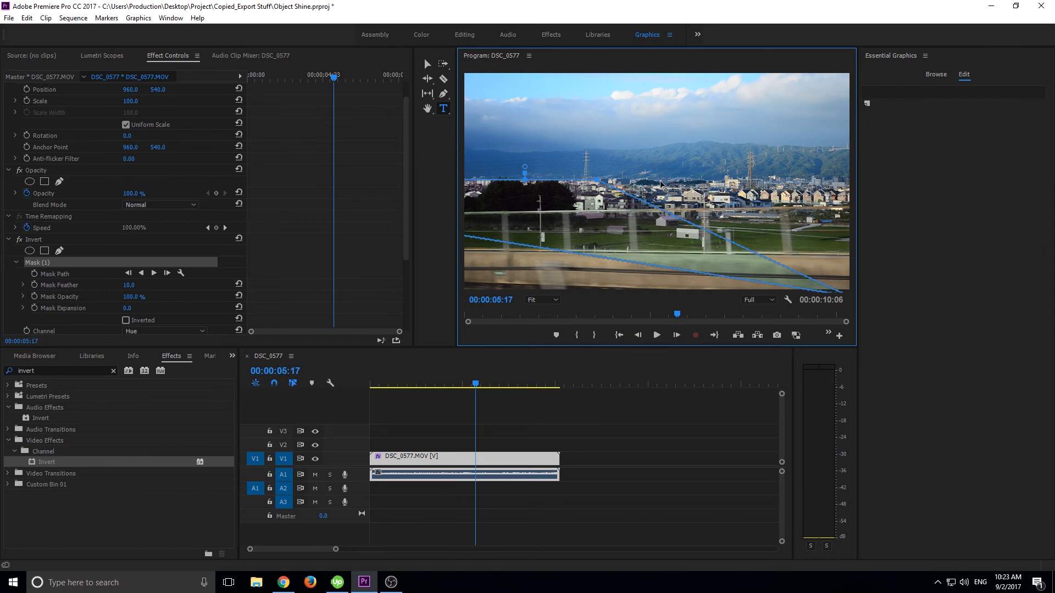
{"action": "left_click", "coordinate": [542, 299]}
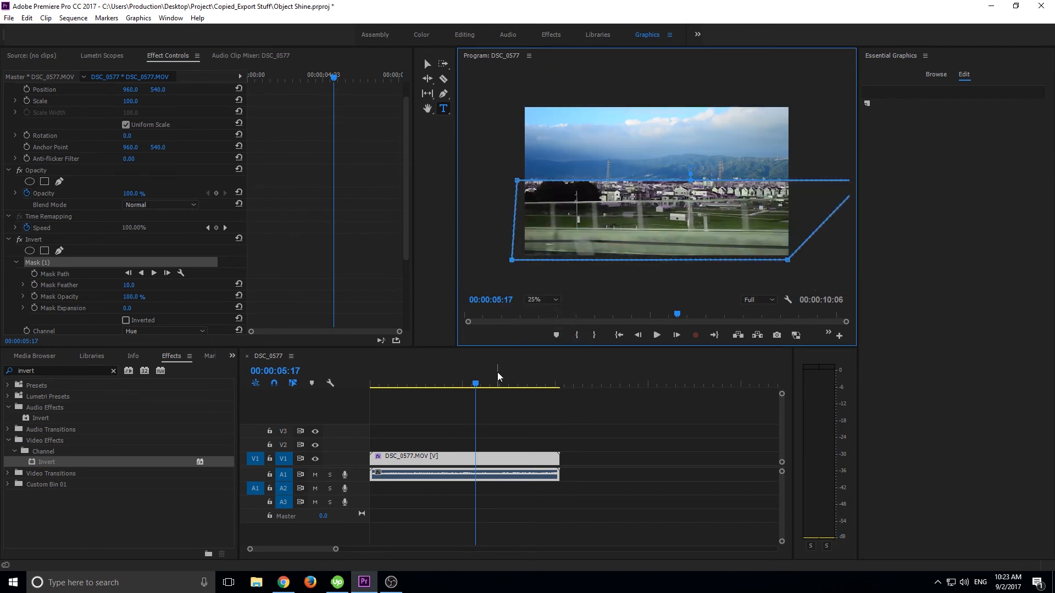
{"action": "left_click", "coordinate": [541, 299]}
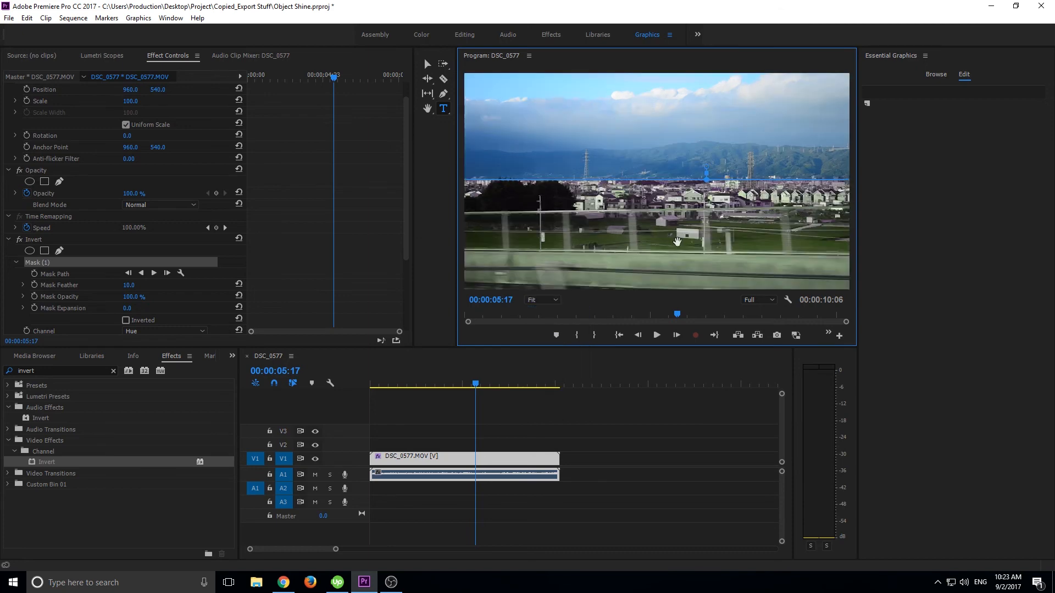
{"action": "left_click", "coordinate": [398, 384]}
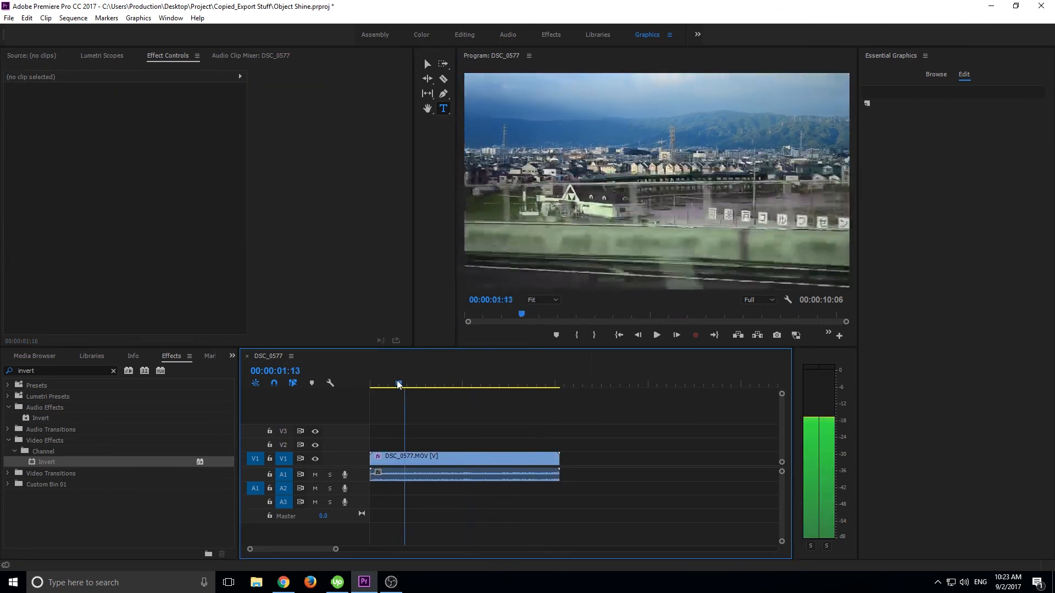
Stop playback around six seconds and reselect the V1 clip to show its Invert mask properties.
{"action": "left_click", "coordinate": [656, 334]}
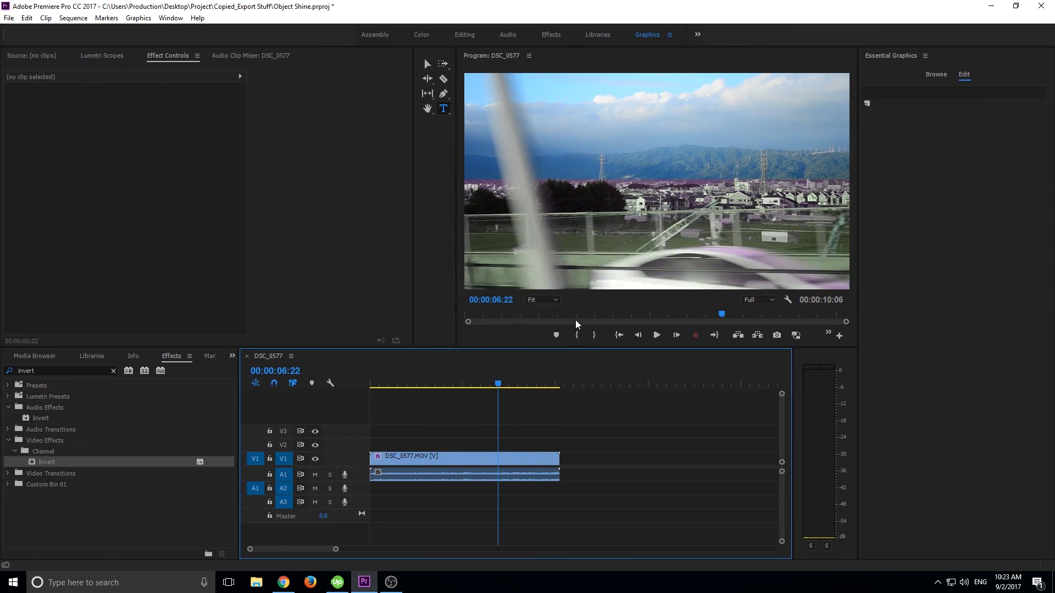
{"action": "left_click", "coordinate": [464, 463]}
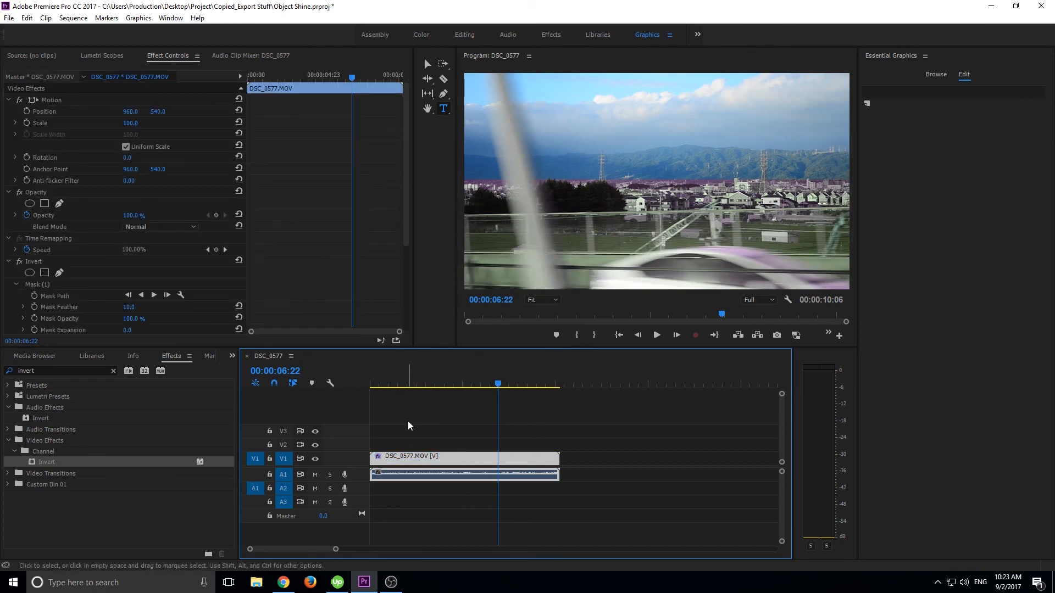
{"action": "mouse_move", "coordinate": [491, 427]}
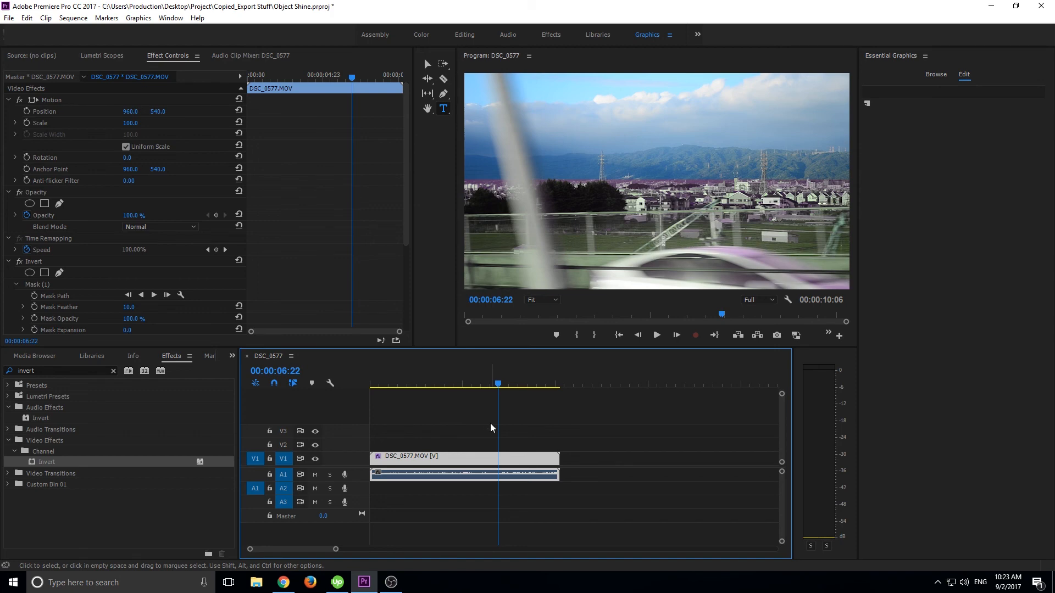
{"action": "scroll", "scroll_direction": "down", "scroll_amount": 3}
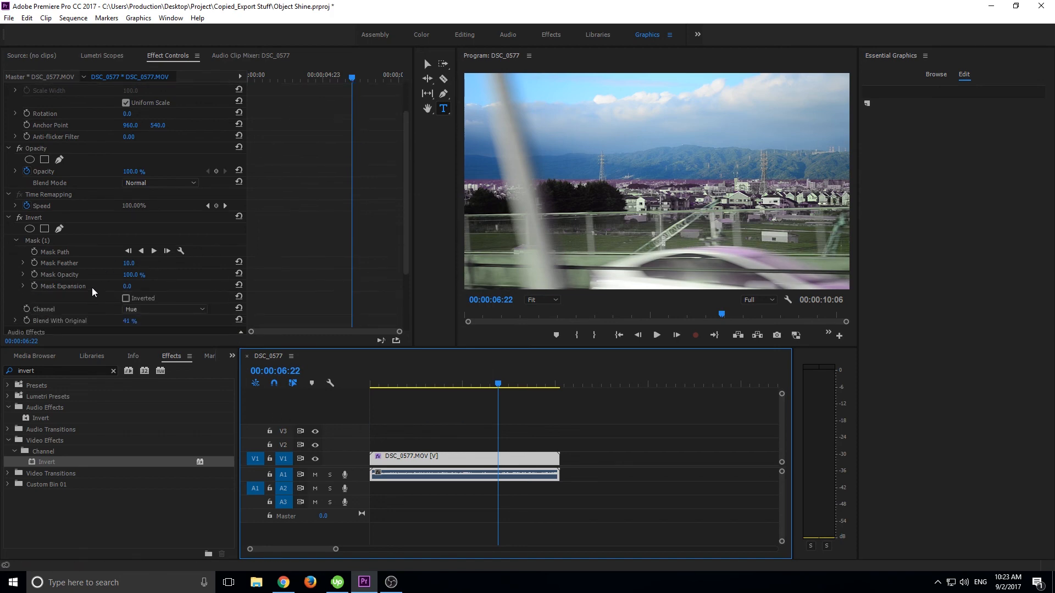